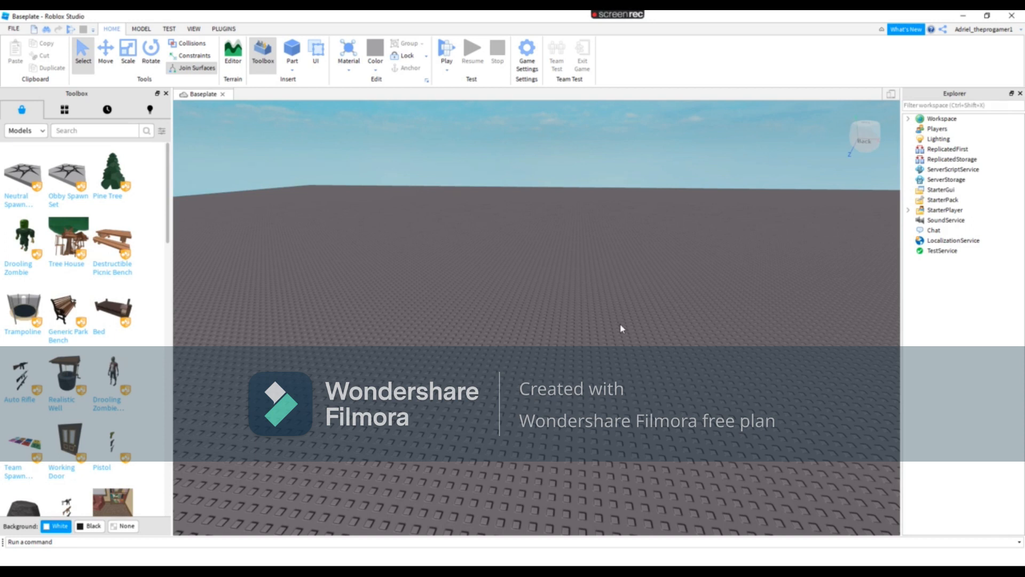
pyautogui.moveTo(570, 344)
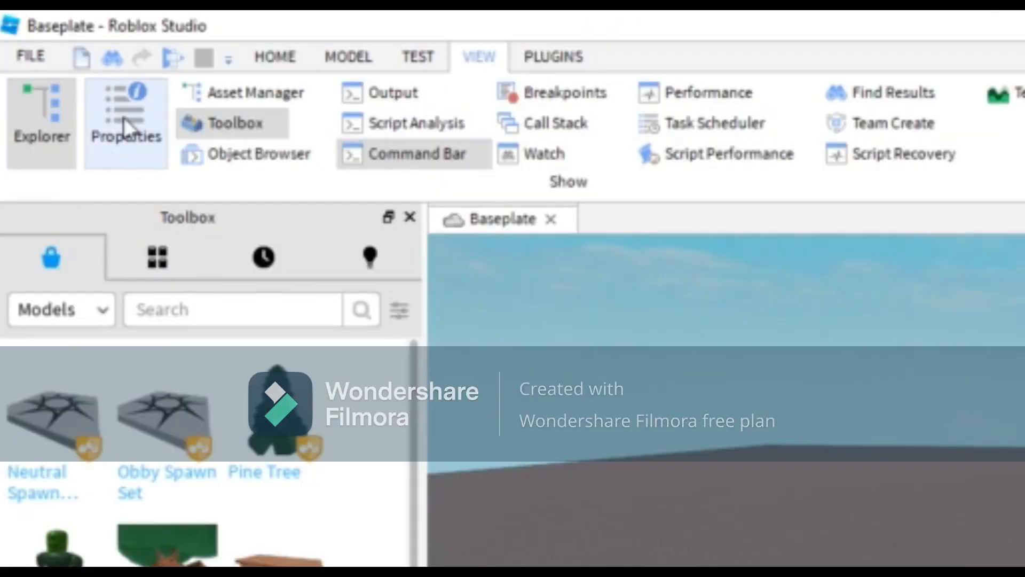
pyautogui.moveTo(247, 137)
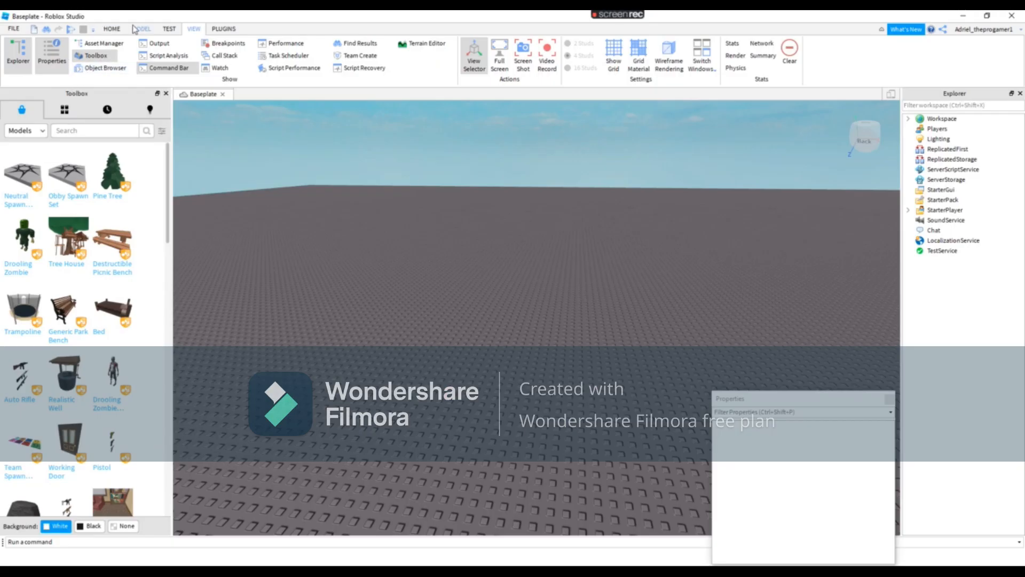
# Search the Toolbox for 'Speed simulator' models and look through the results
pyautogui.click(111, 29)
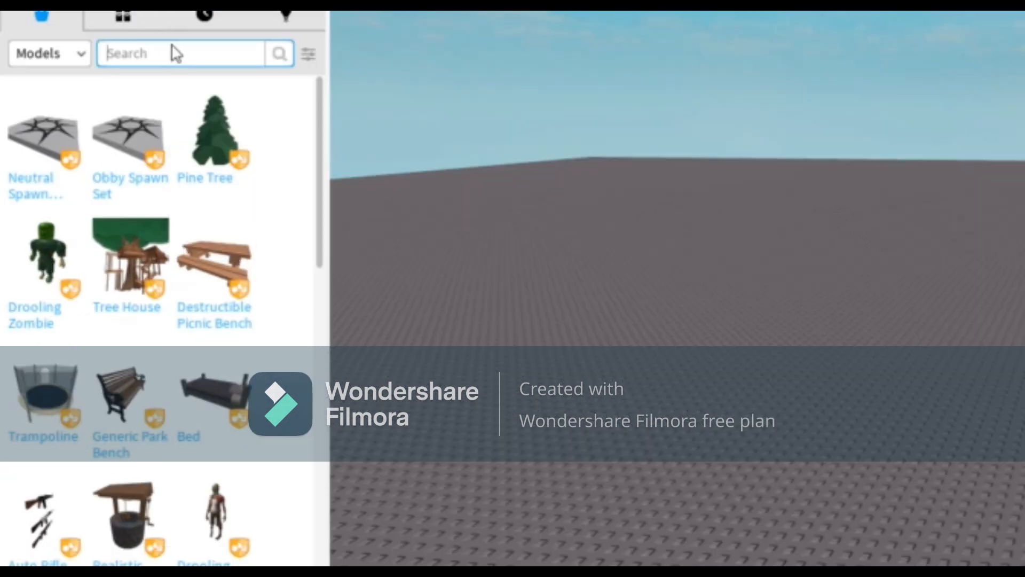
pyautogui.write('Speed simulator')
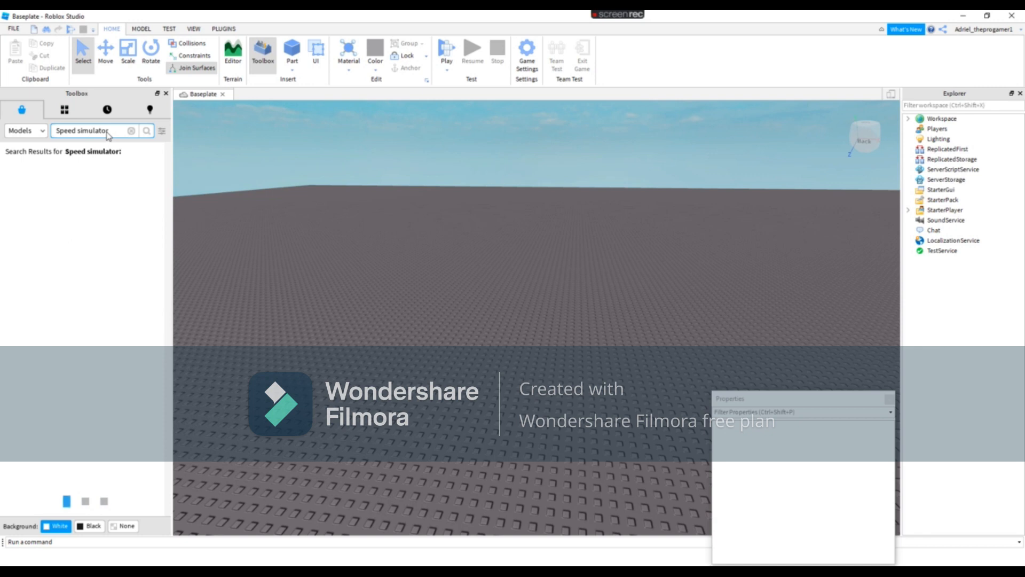
pyautogui.moveTo(112, 149)
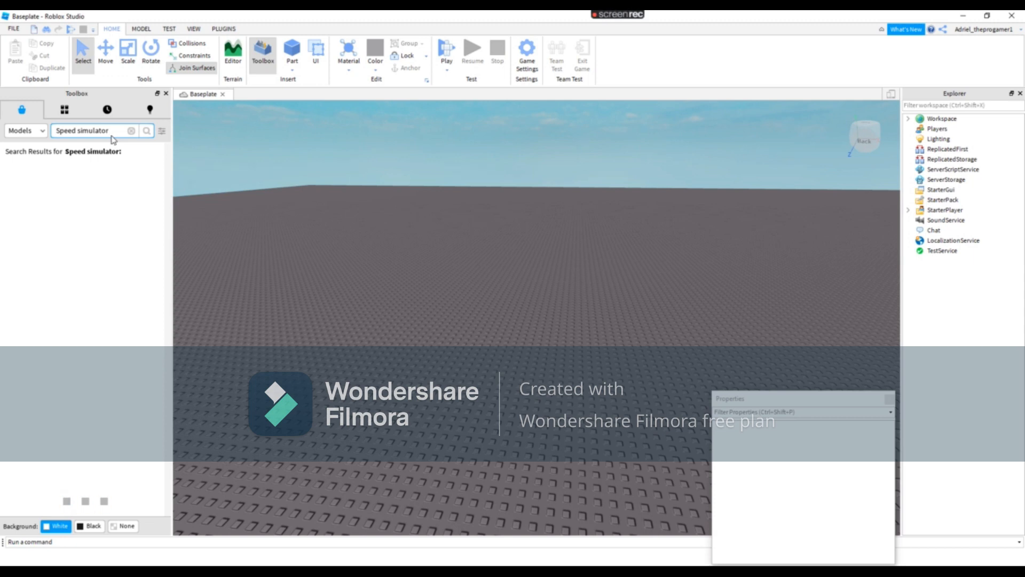
pyautogui.click(146, 130)
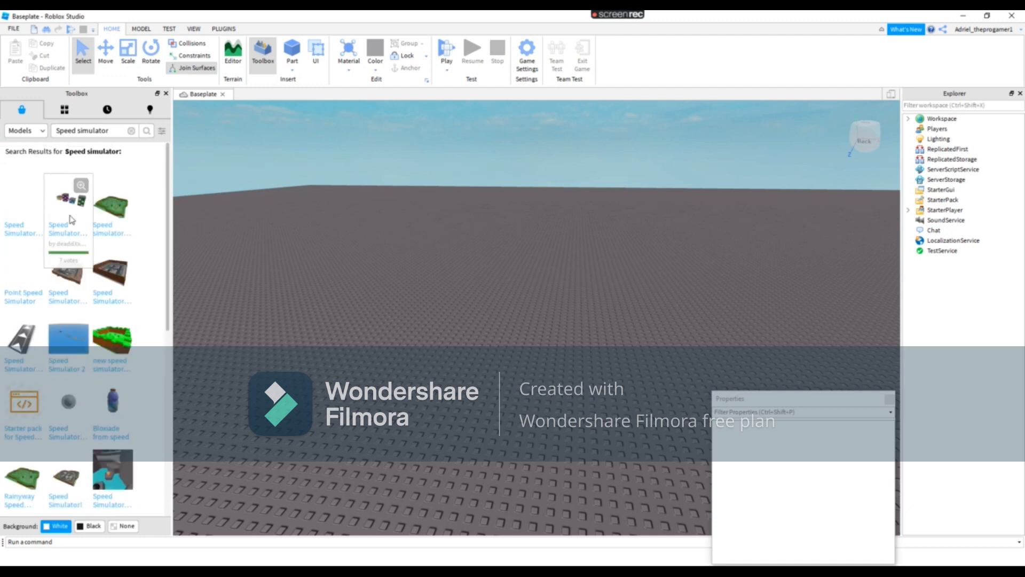
pyautogui.scroll(-3)
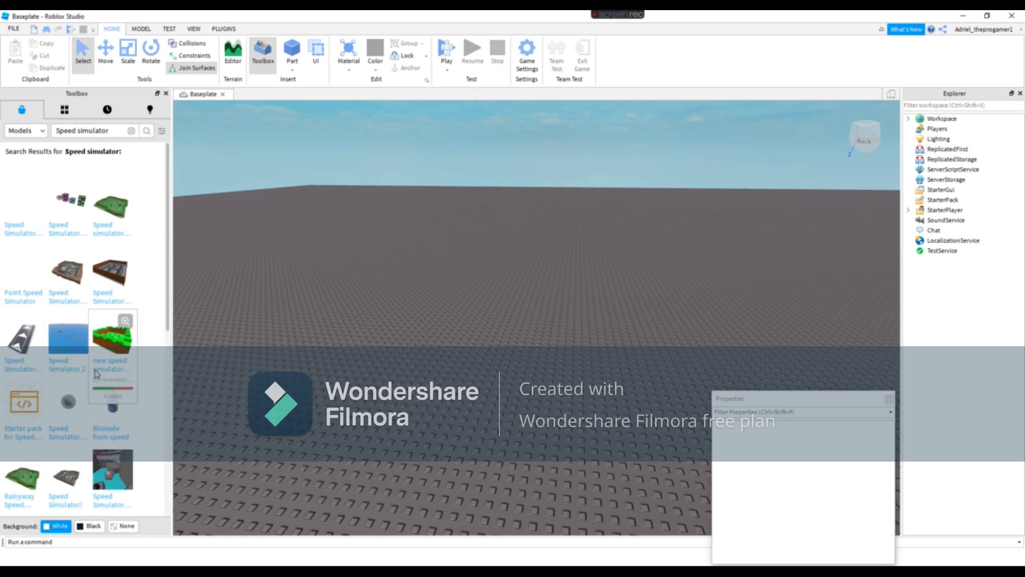
pyautogui.scroll(-3)
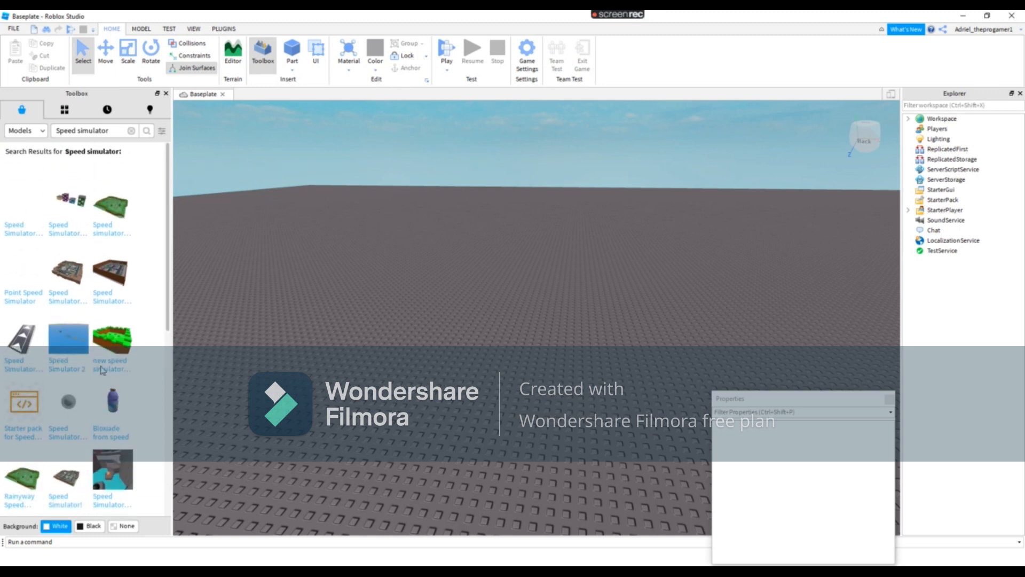
pyautogui.moveTo(15, 221)
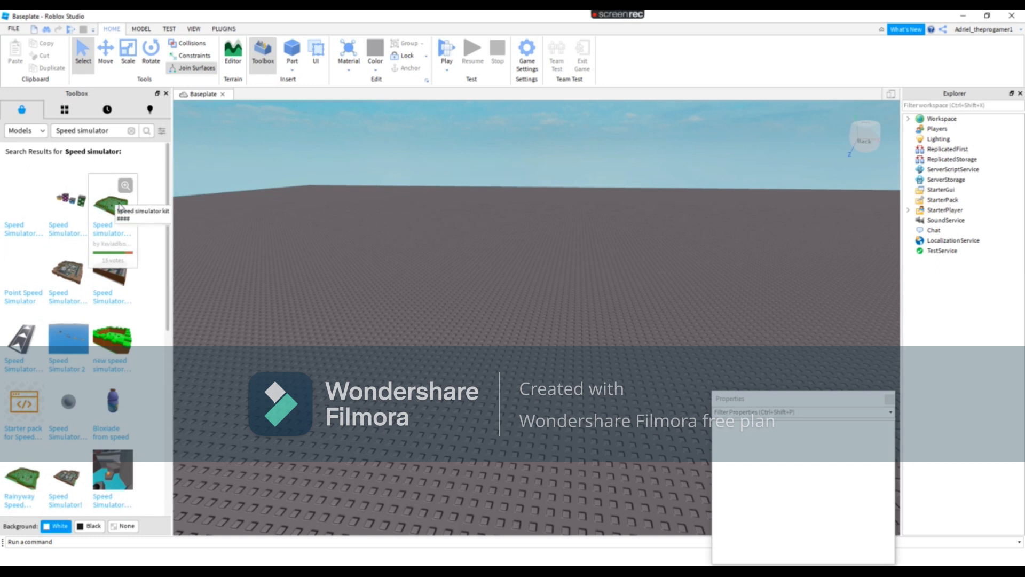
pyautogui.moveTo(108, 216)
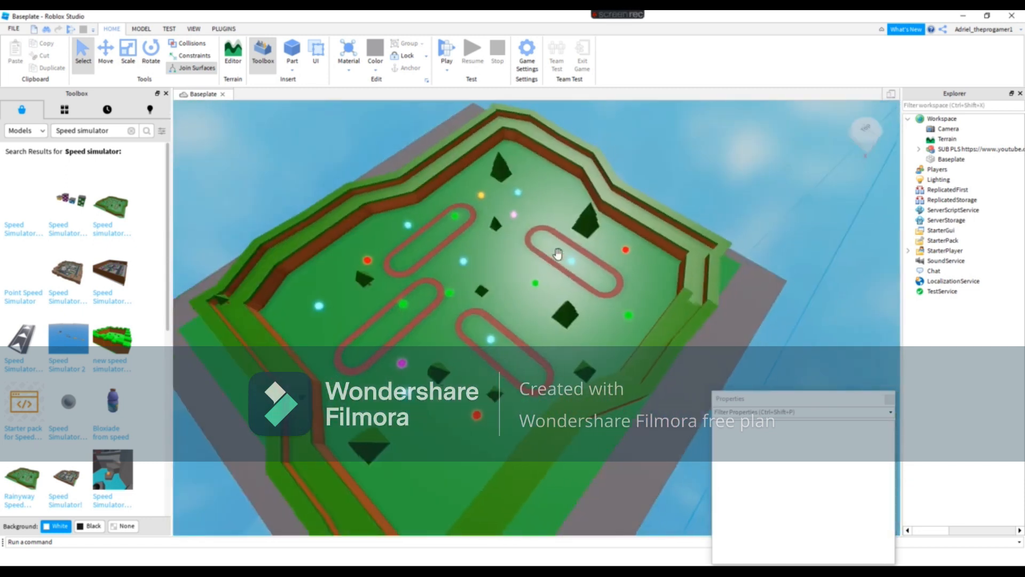
pyautogui.moveTo(559, 254); pyautogui.dragTo(844, 151)
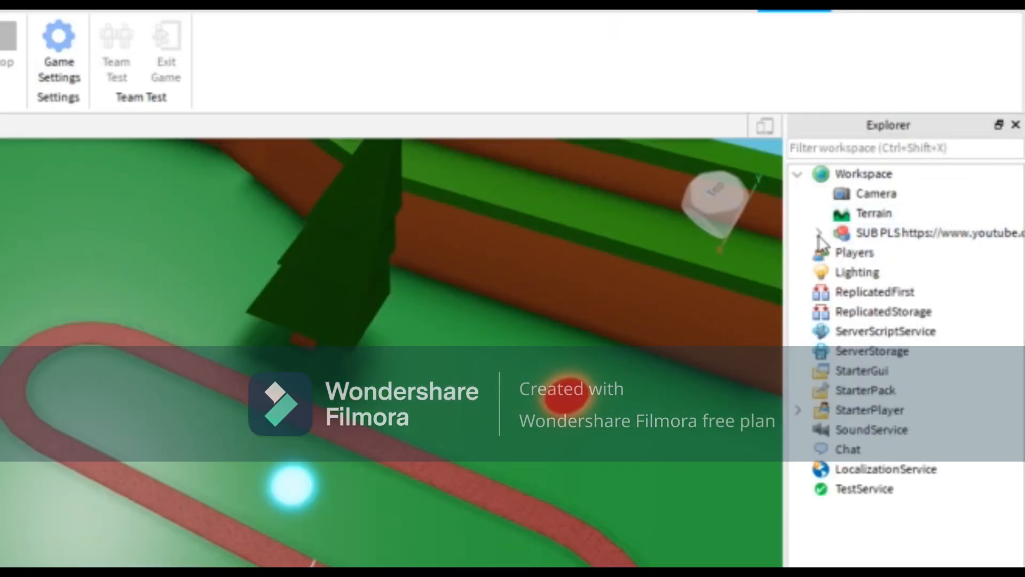
# Expand the inserted kit and move its folders onto ReplicatedStorage and ServerScriptService
pyautogui.click(820, 233)
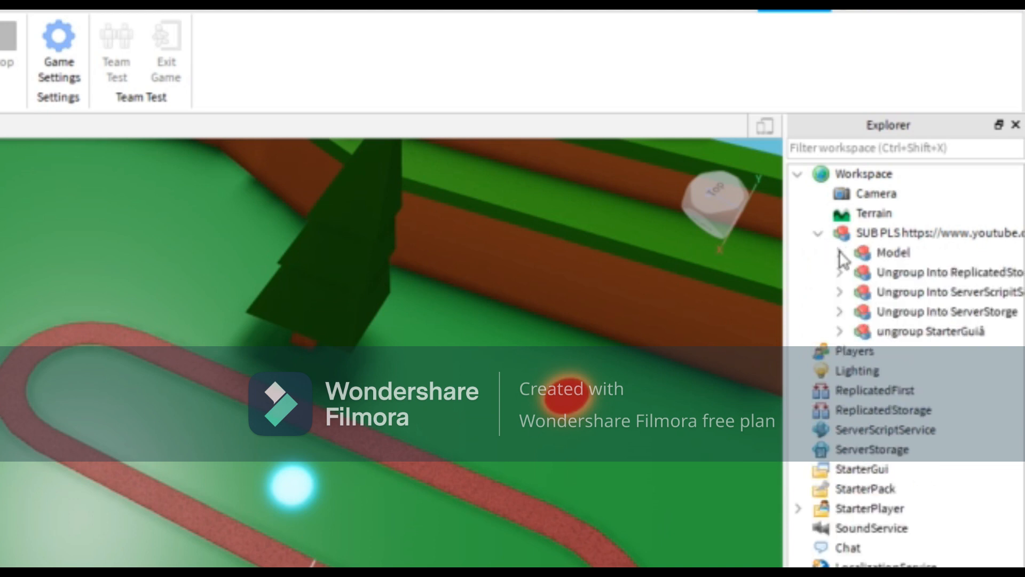
pyautogui.click(840, 252)
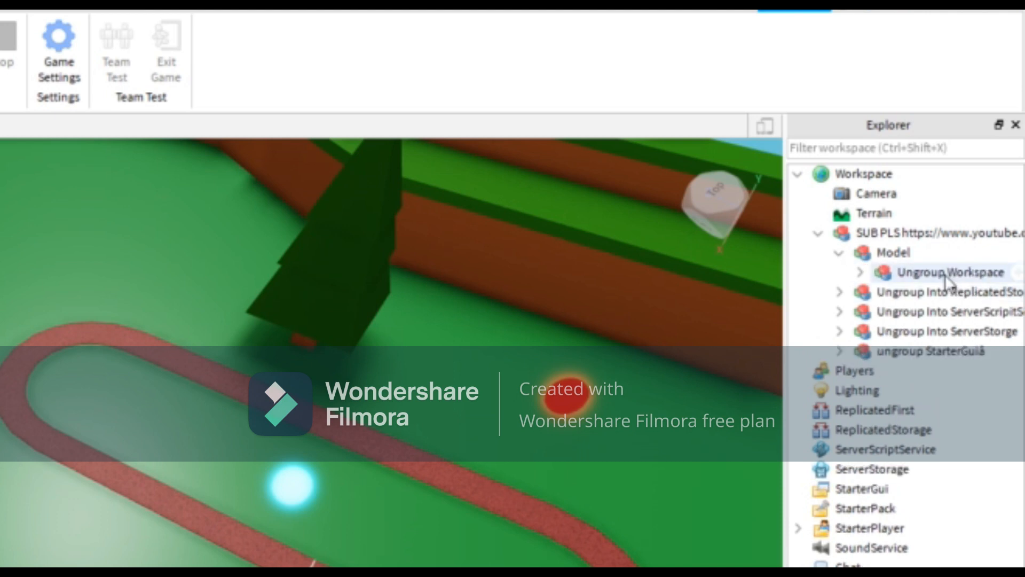
pyautogui.moveTo(928, 287)
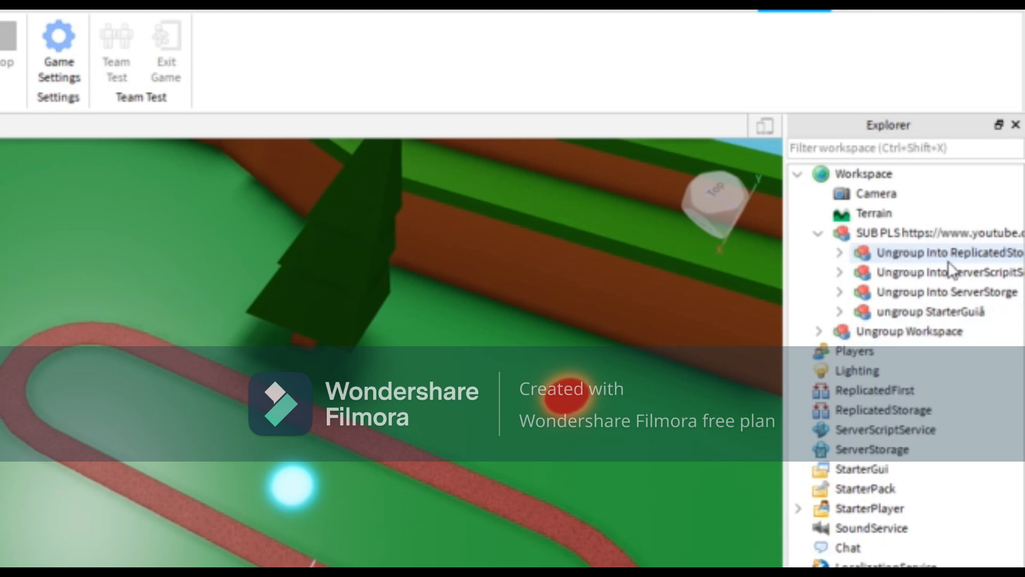
pyautogui.click(932, 252)
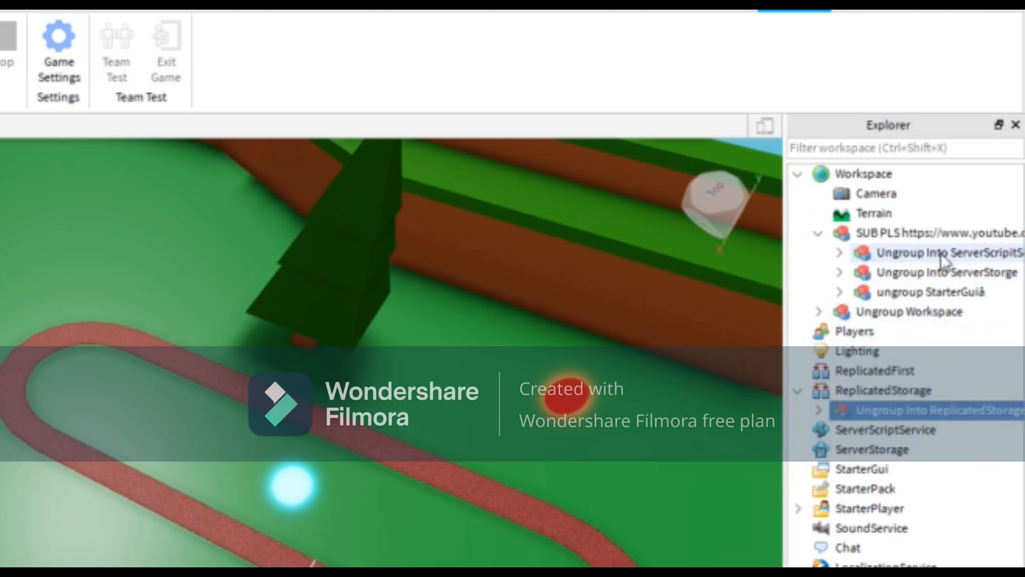
pyautogui.moveTo(944, 265)
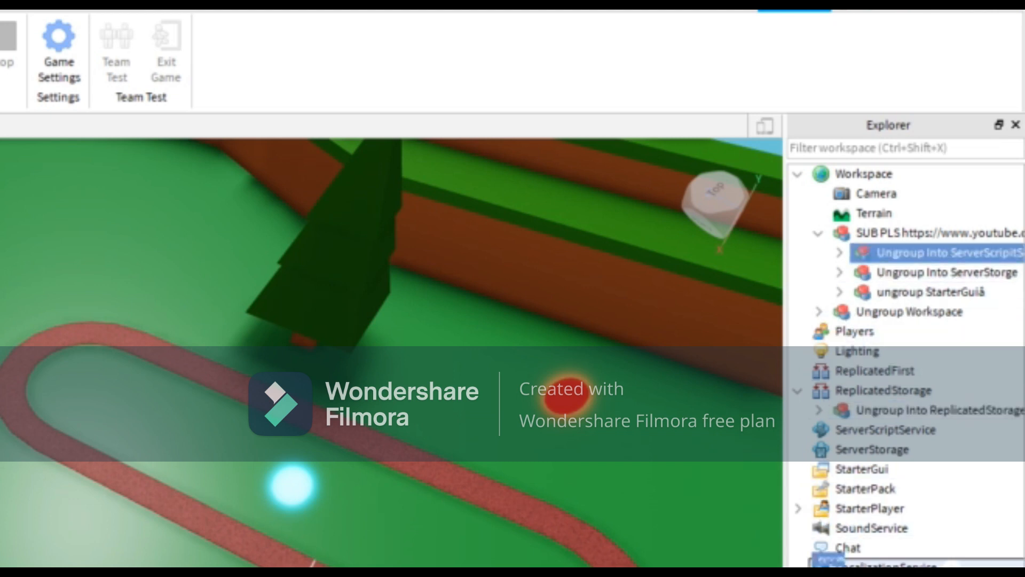
pyautogui.click(869, 449)
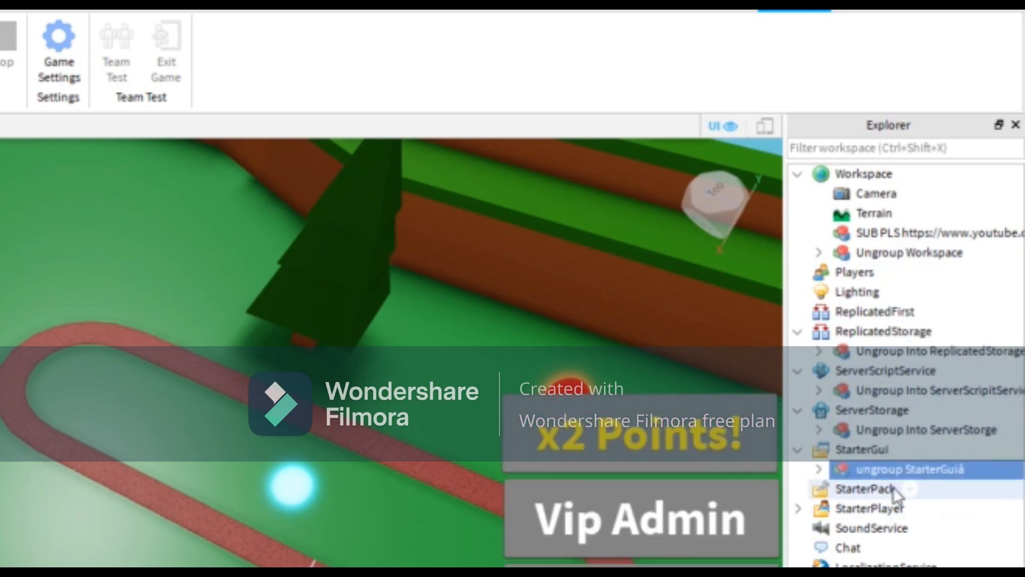
# Ungroup the StarterGui, service and Workspace kit folders into their loose parts
pyautogui.rightClick(871, 489)
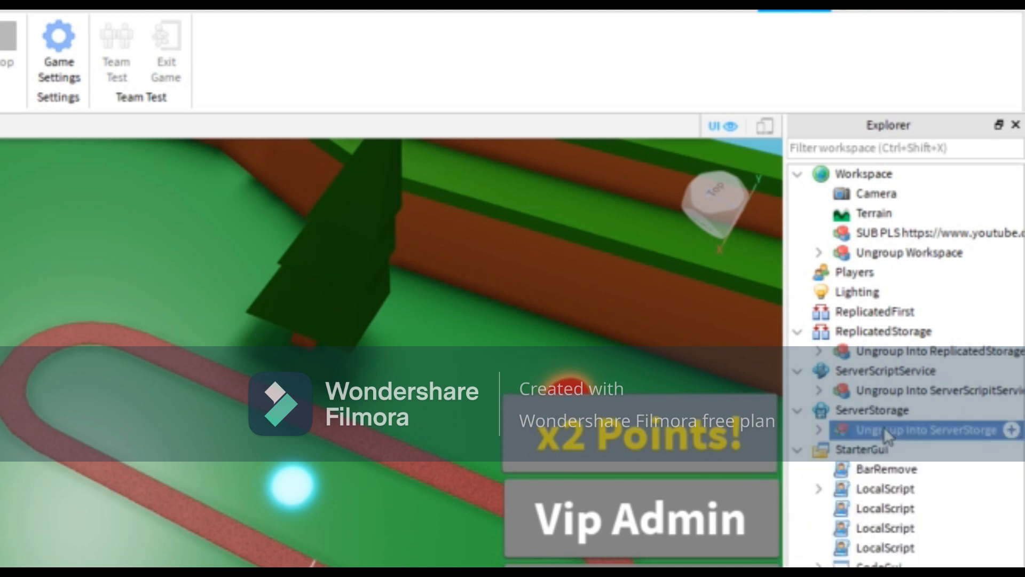
pyautogui.rightClick(906, 429)
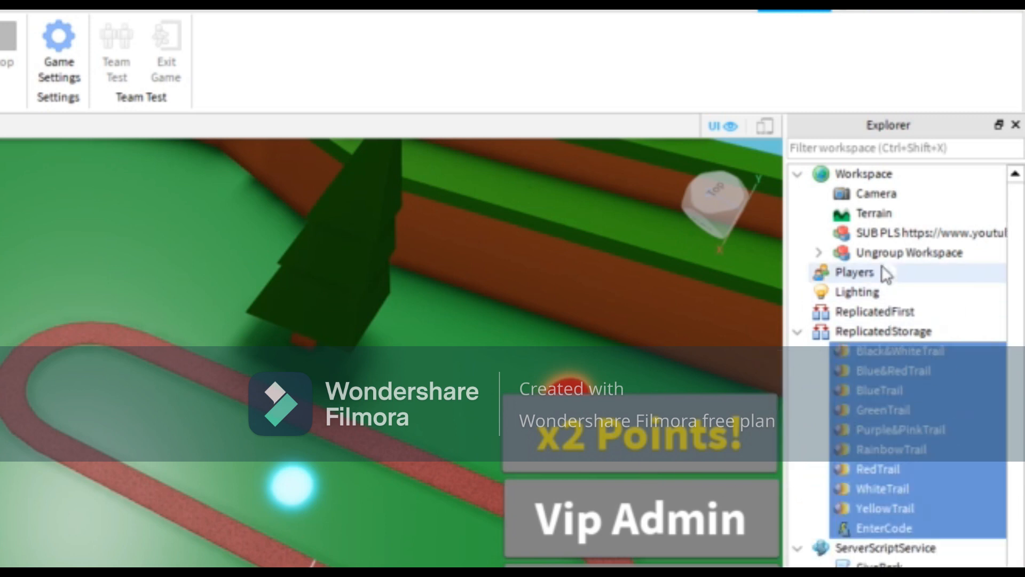
pyautogui.rightClick(908, 252)
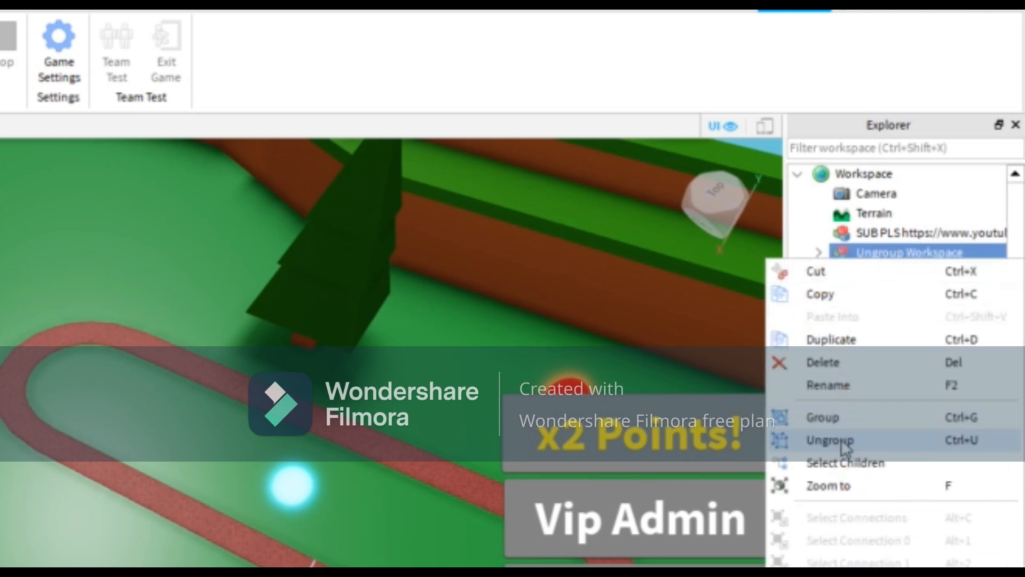
pyautogui.click(831, 440)
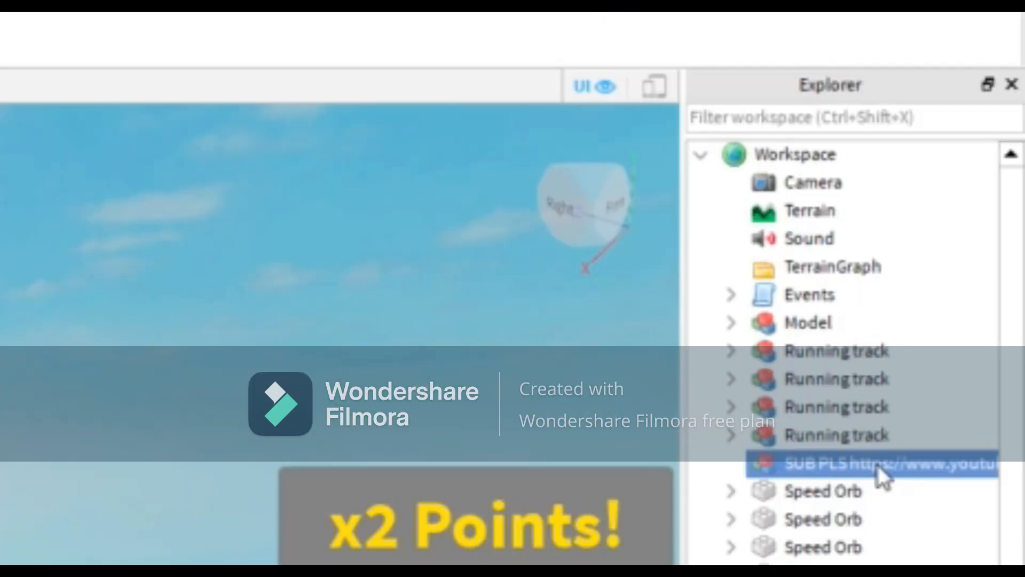
pyautogui.moveTo(806, 490)
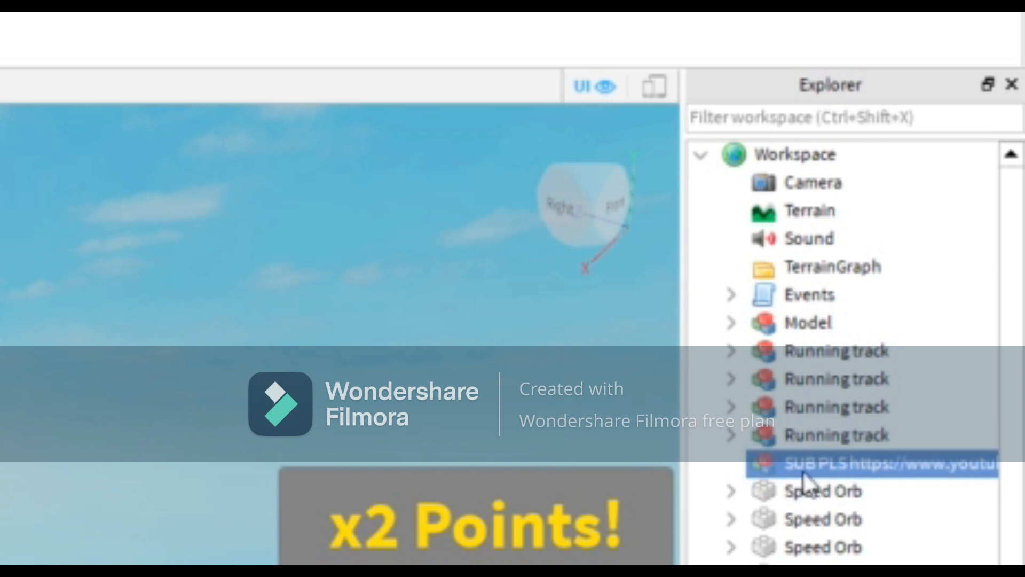
pyautogui.moveTo(880, 491)
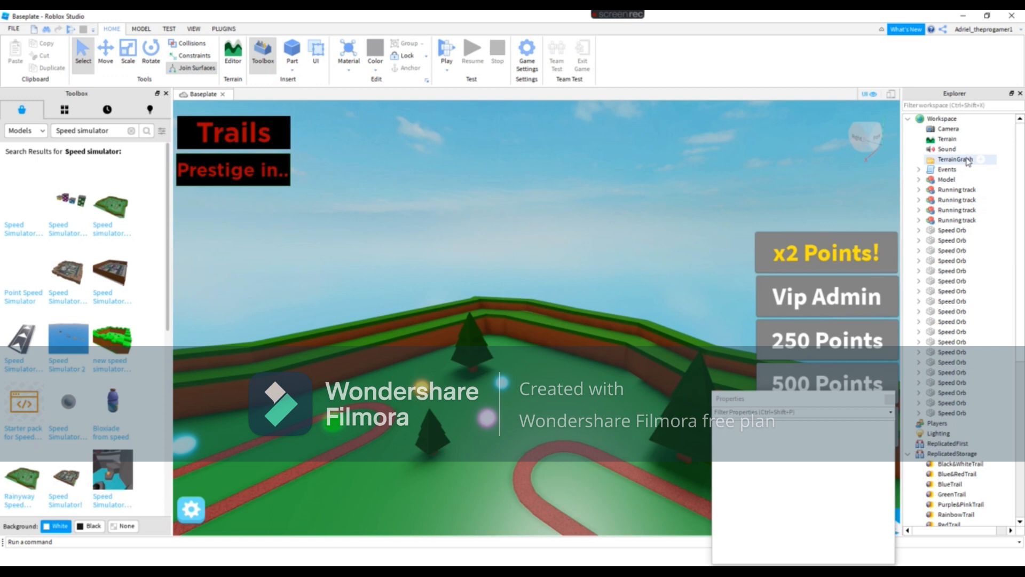
# Try materials on a red Speed Orb and set it to Plastic
pyautogui.scroll(-3)
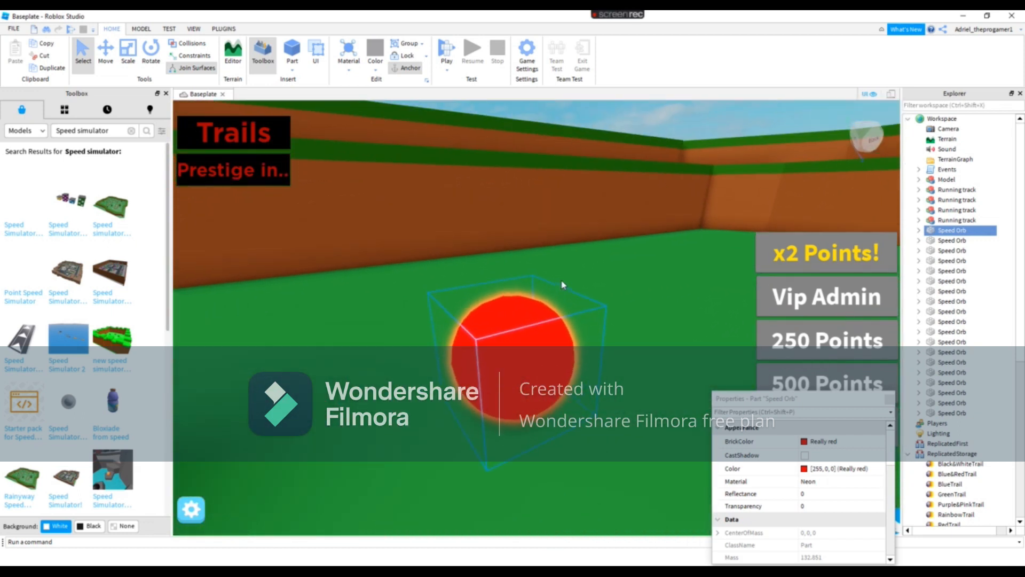
pyautogui.click(826, 481)
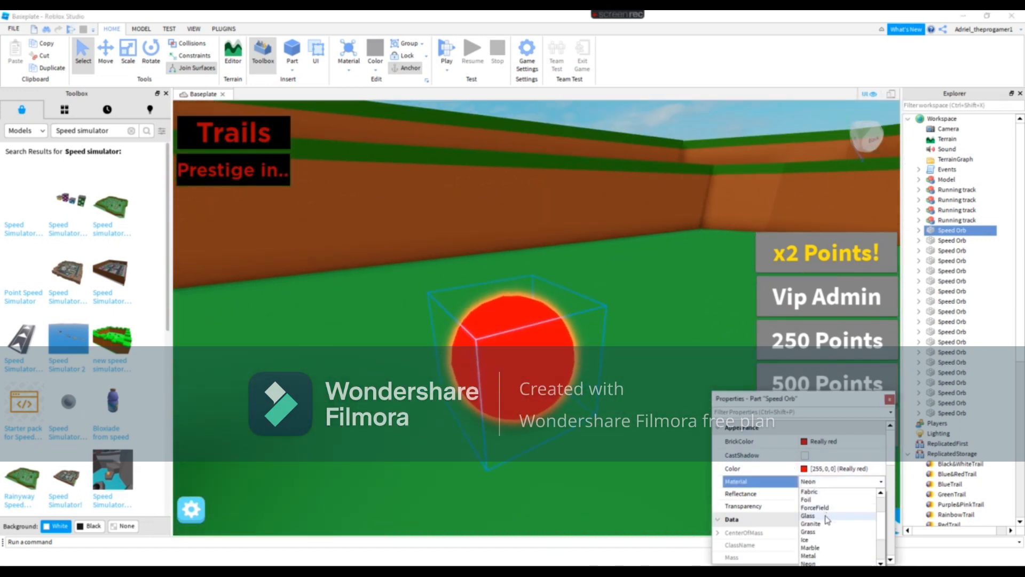
pyautogui.click(807, 516)
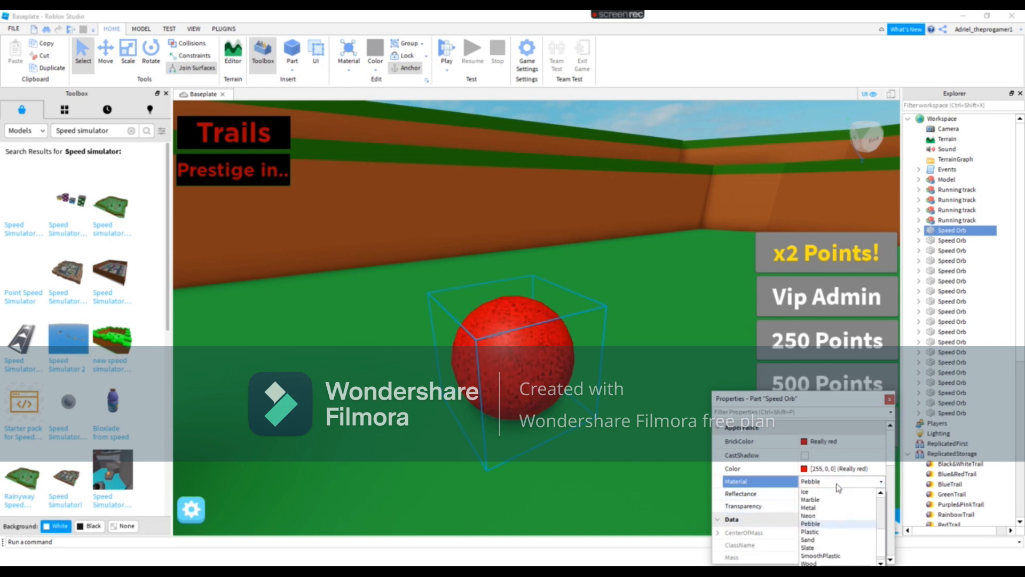
pyautogui.click(809, 532)
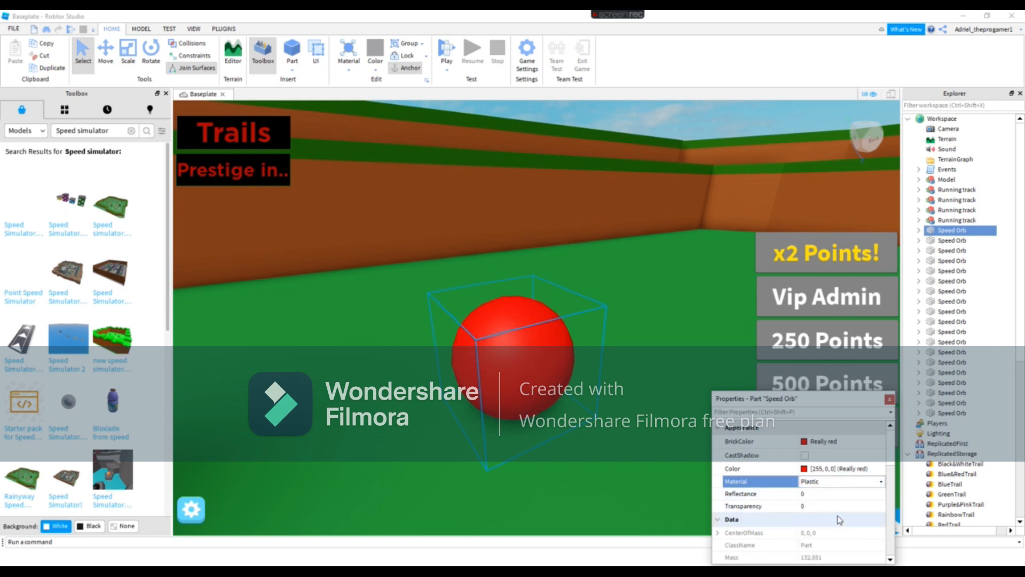
pyautogui.click(841, 480)
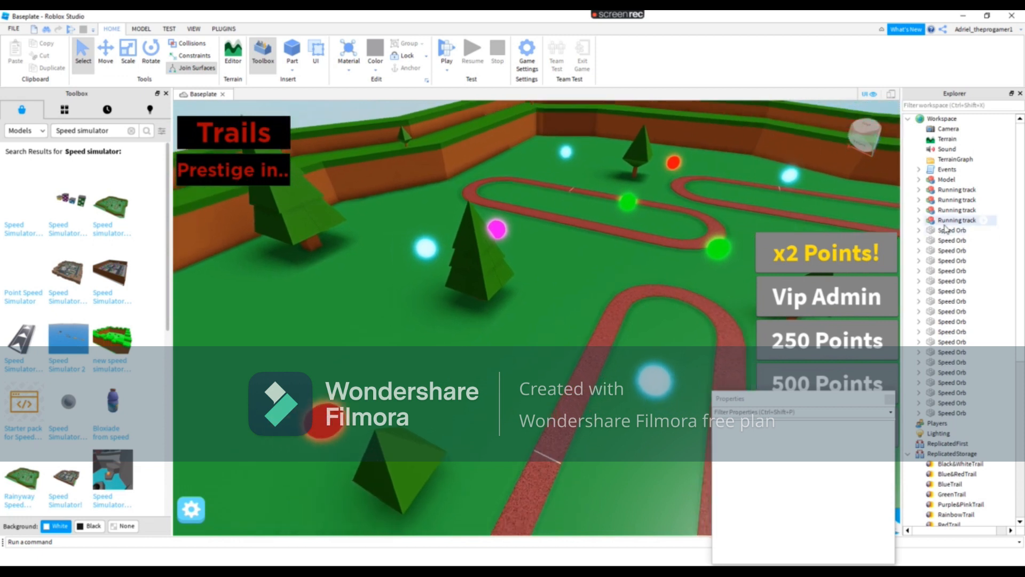
# Inspect the Black&WhiteTrail and select the trail in ReplicatedStorage to recolor
pyautogui.click(957, 220)
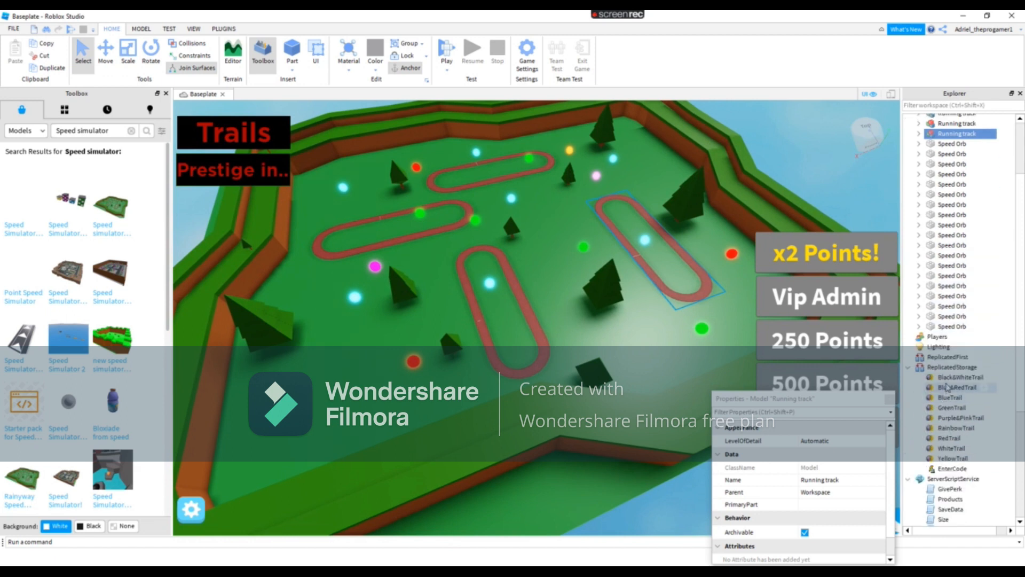
pyautogui.click(957, 377)
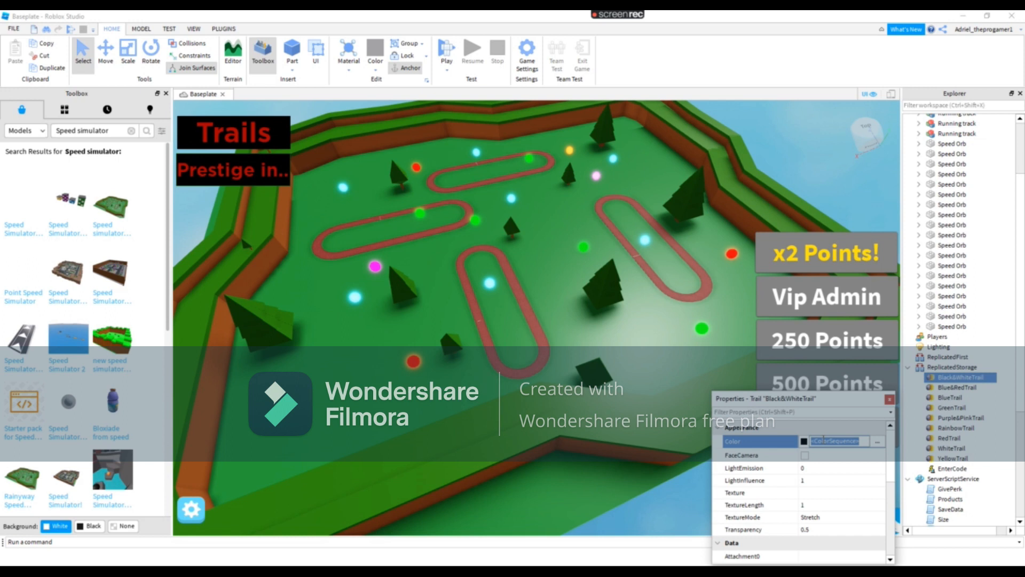
pyautogui.click(880, 442)
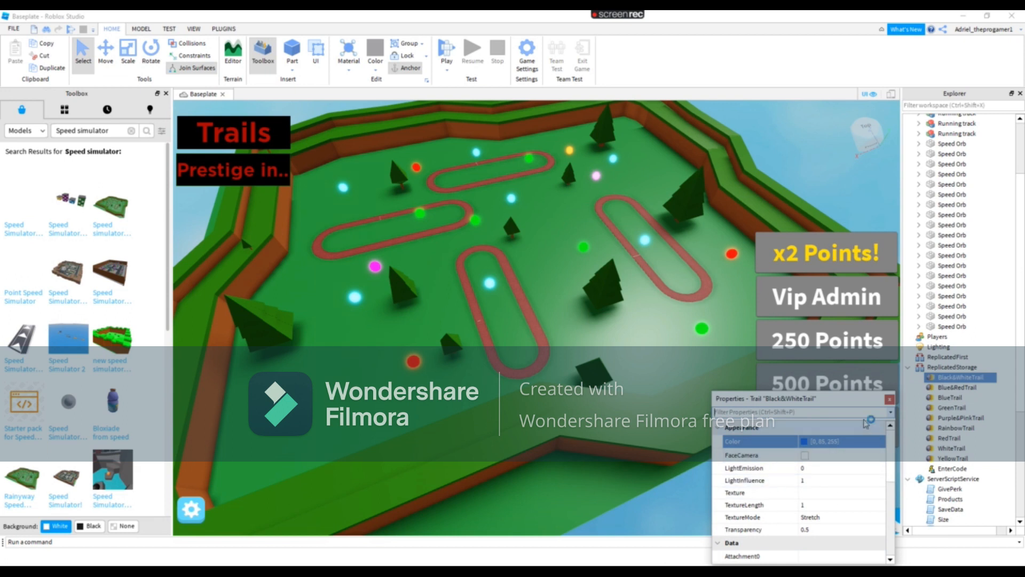
pyautogui.click(953, 388)
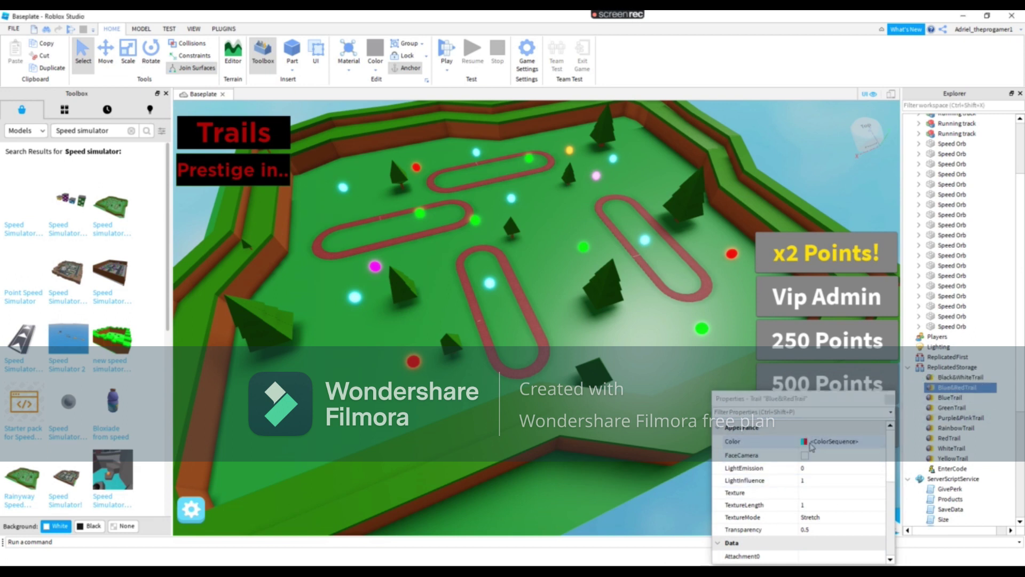
pyautogui.click(802, 441)
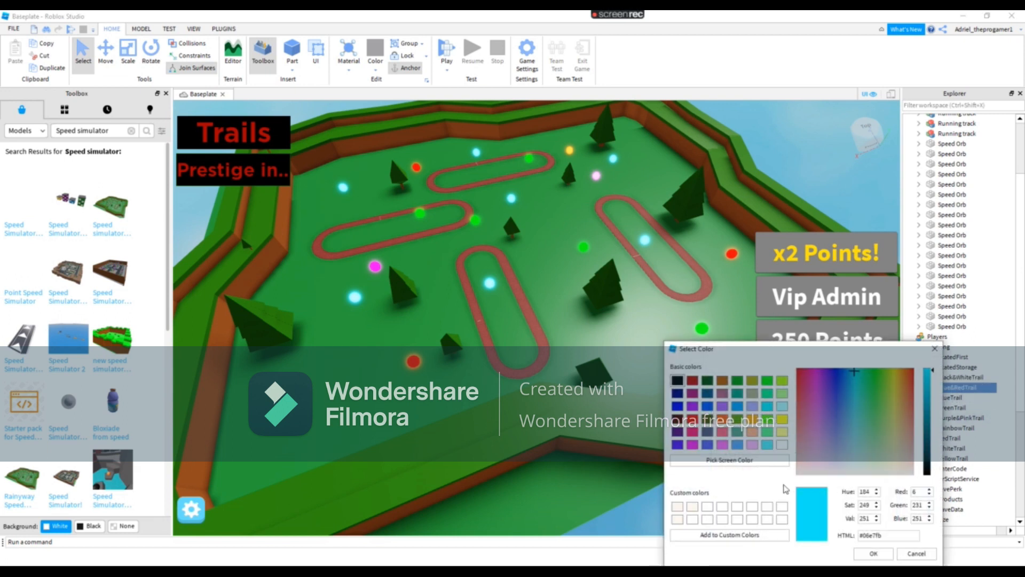
# Give the trail a pink colour in Select Color and move to the next trail
pyautogui.click(852, 381)
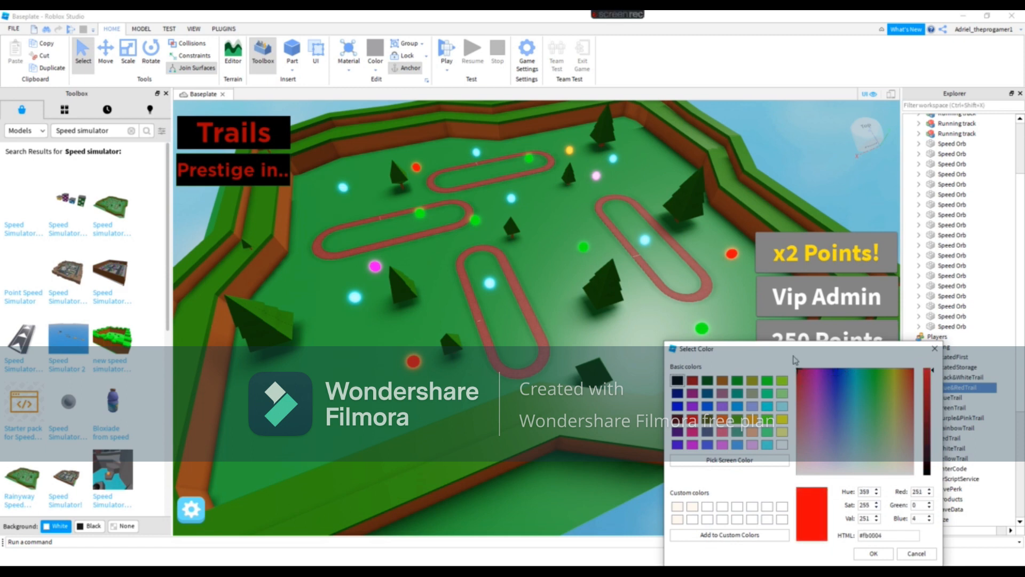
pyautogui.click(810, 426)
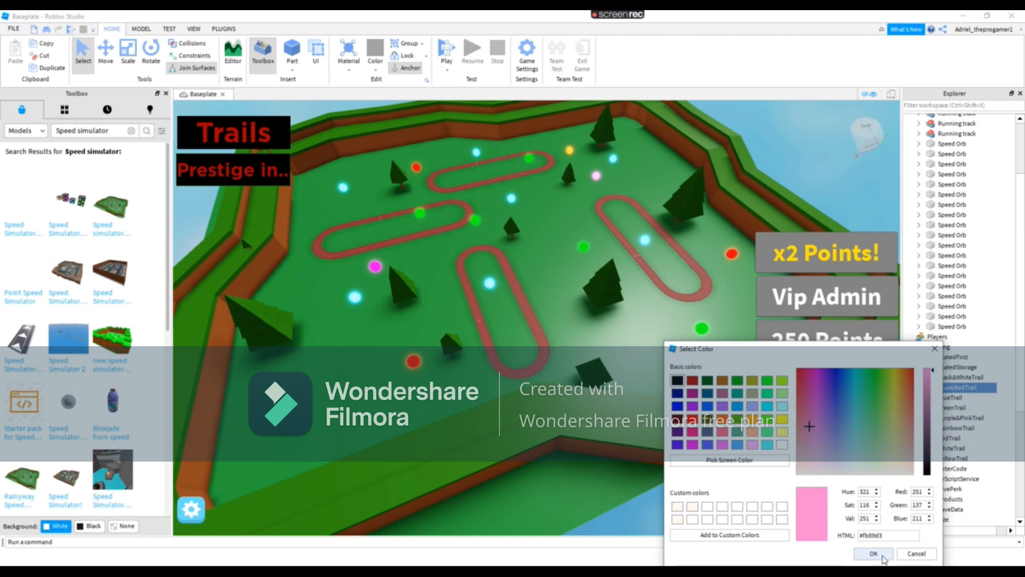
pyautogui.click(876, 553)
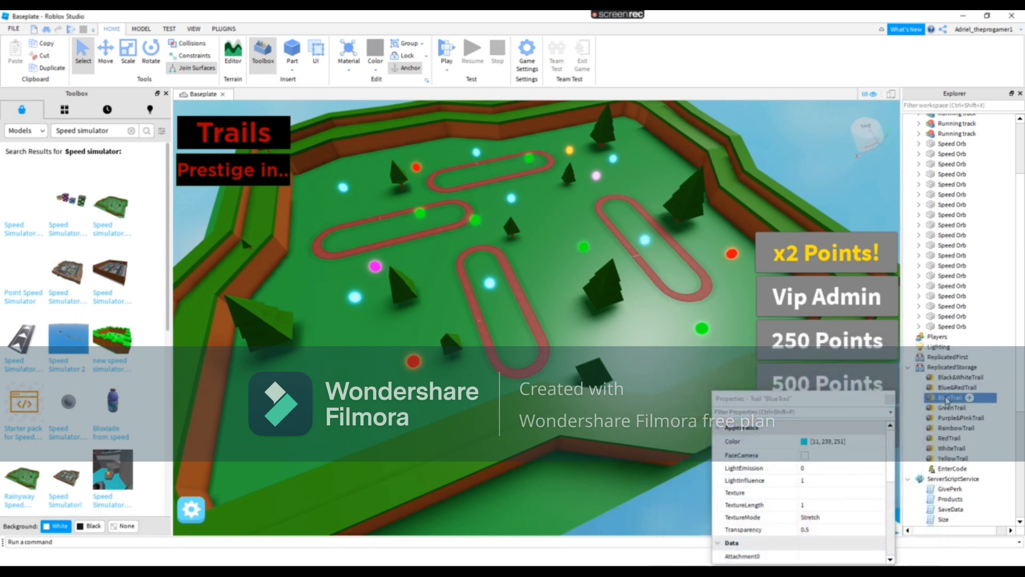
pyautogui.click(955, 427)
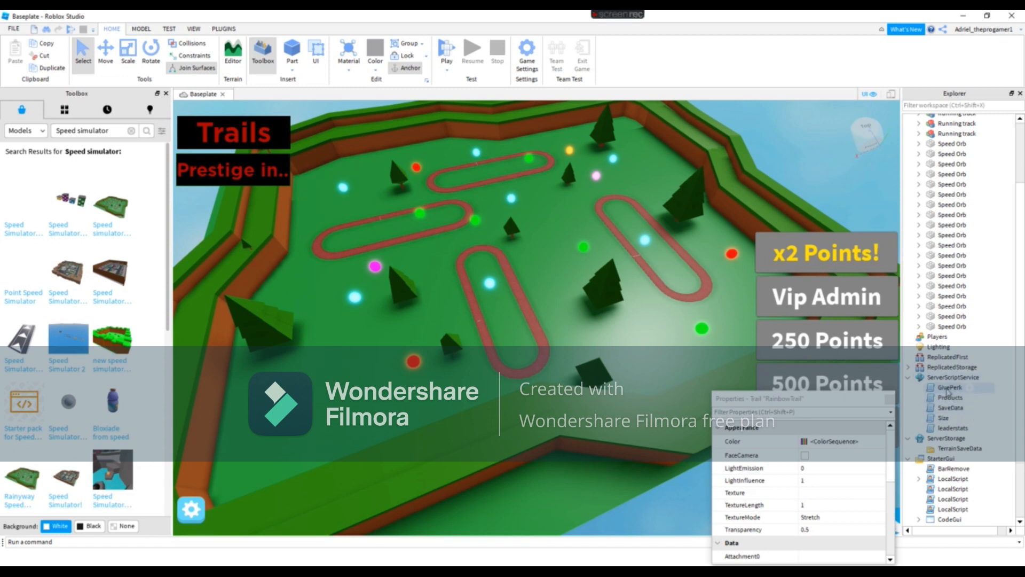
# Search the Toolbox for 'Loading gui working' models
pyautogui.scroll(-3)
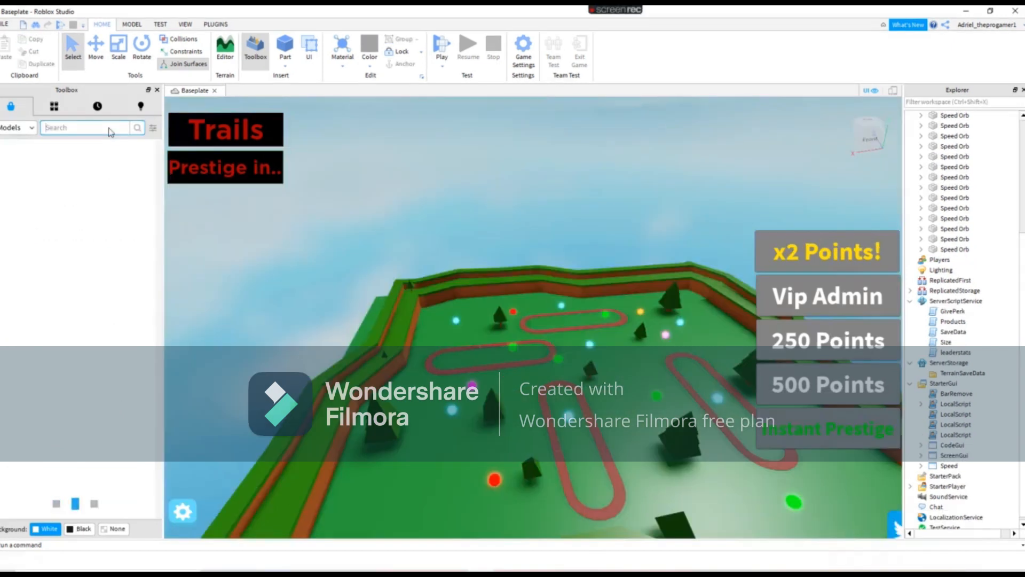
pyautogui.write('Loading gui wroi')
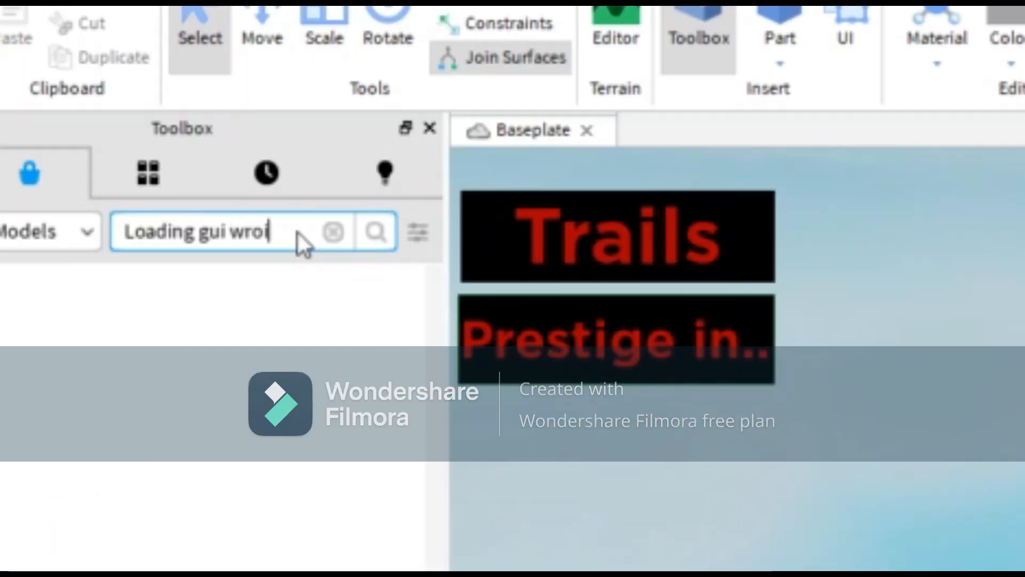
pyautogui.press('Backspace')
pyautogui.write('orking')
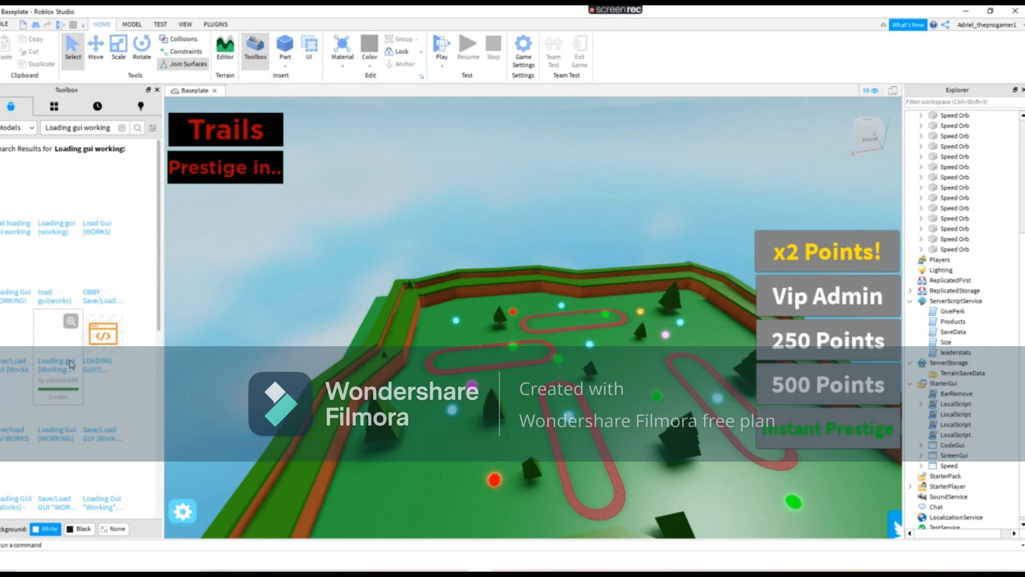
pyautogui.moveTo(49, 369)
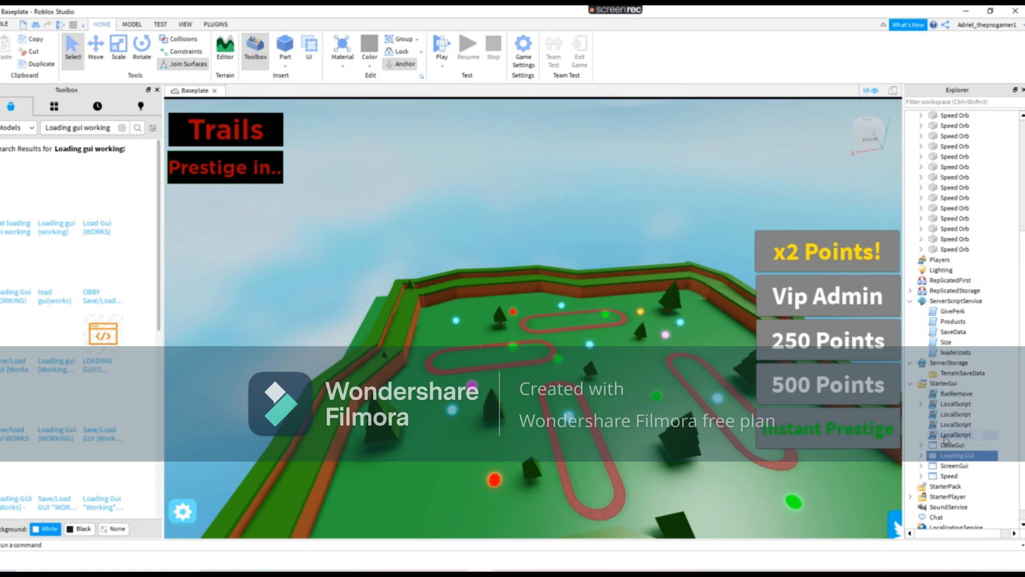
# Inspect the Loading GUI's TOPBAR in StarterGui and start a play test
pyautogui.click(921, 454)
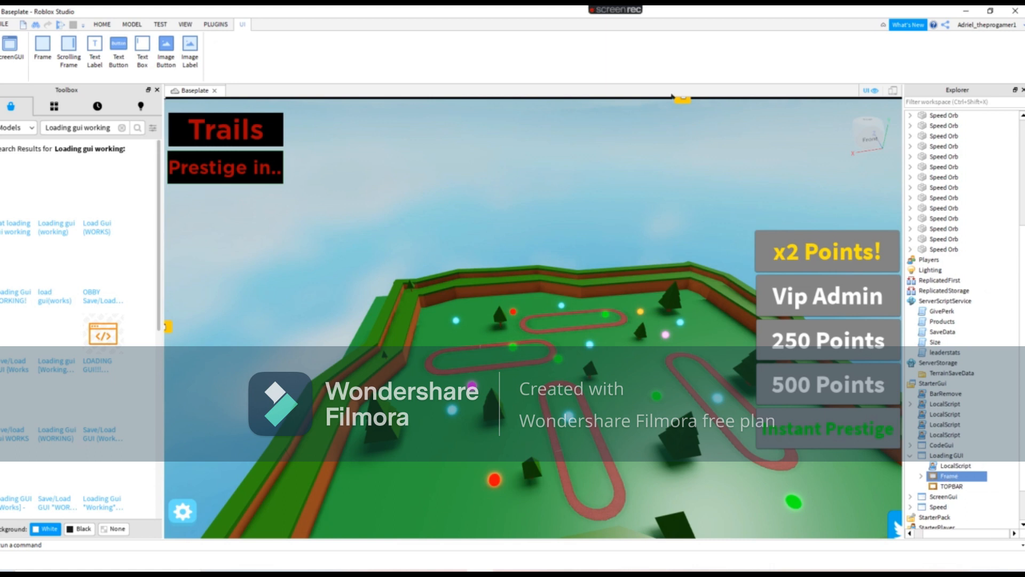
pyautogui.click(958, 487)
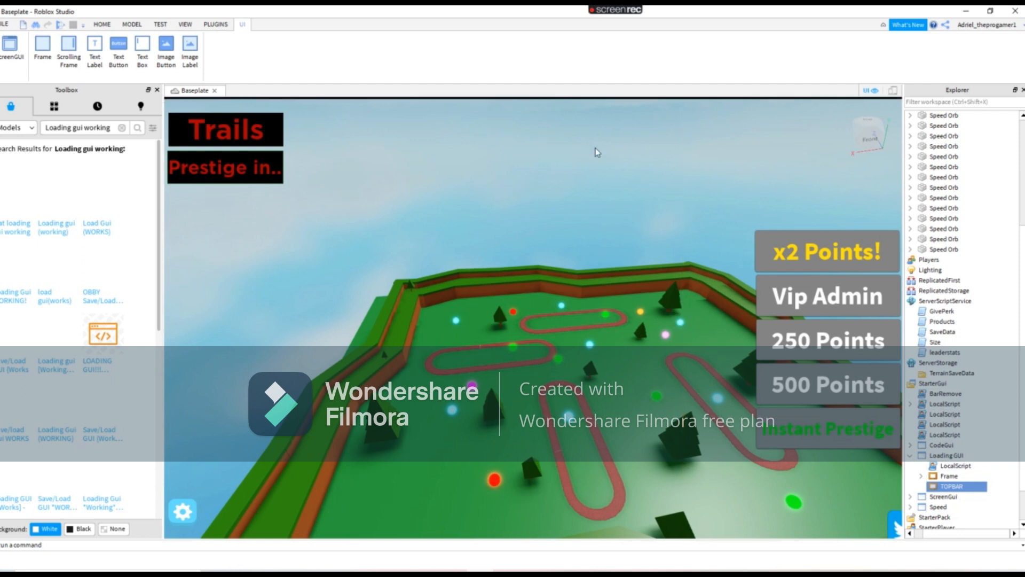
pyautogui.click(102, 24)
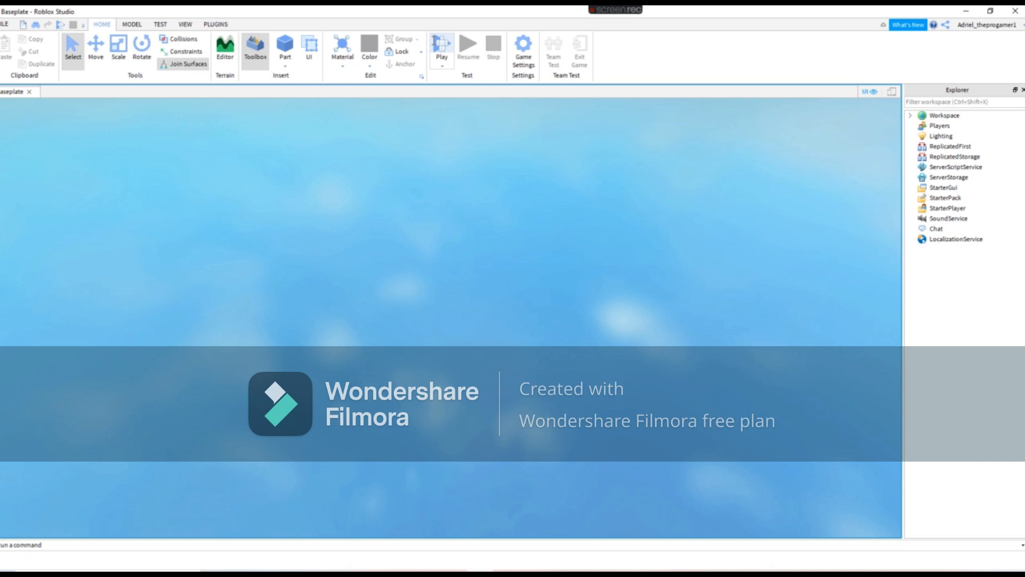
# Let the play test run with the loading screen, then stop it
pyautogui.click(442, 42)
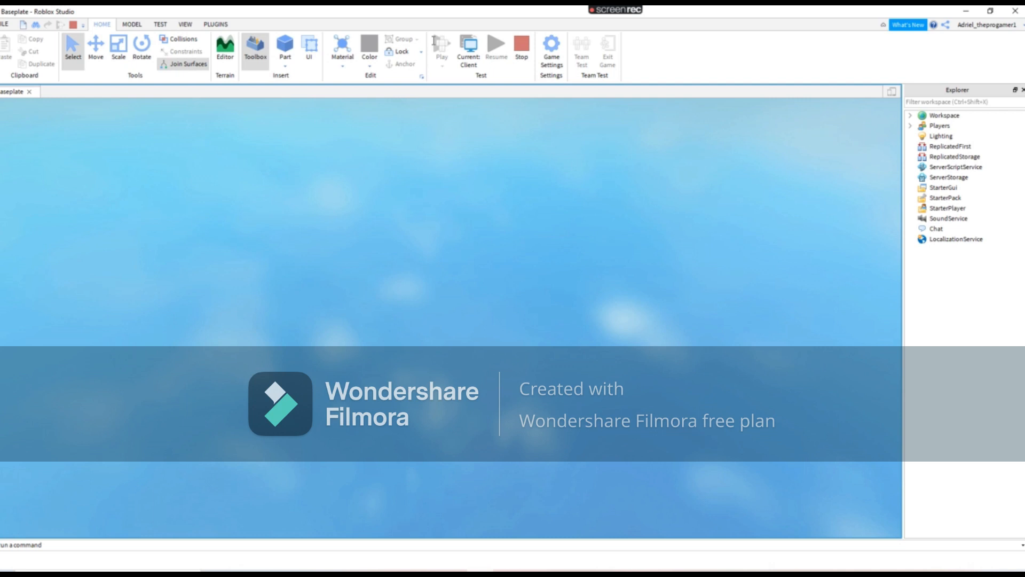
pyautogui.click(442, 43)
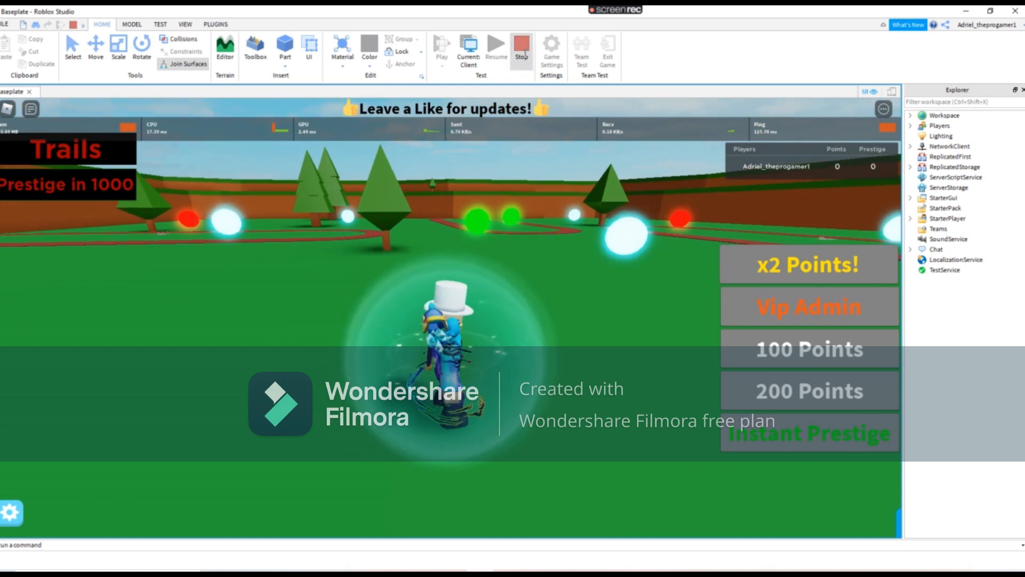
pyautogui.click(521, 43)
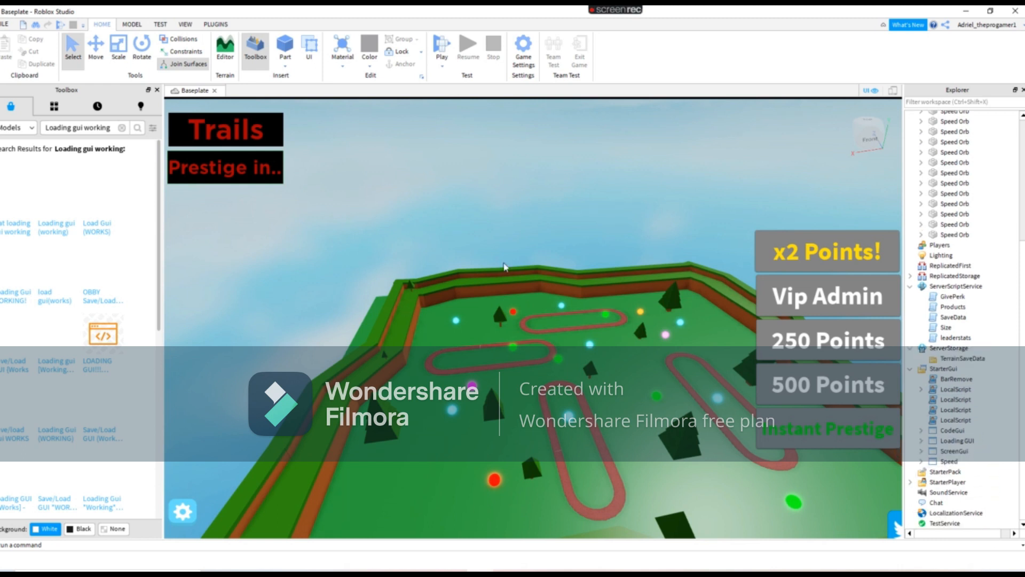
pyautogui.moveTo(598, 287)
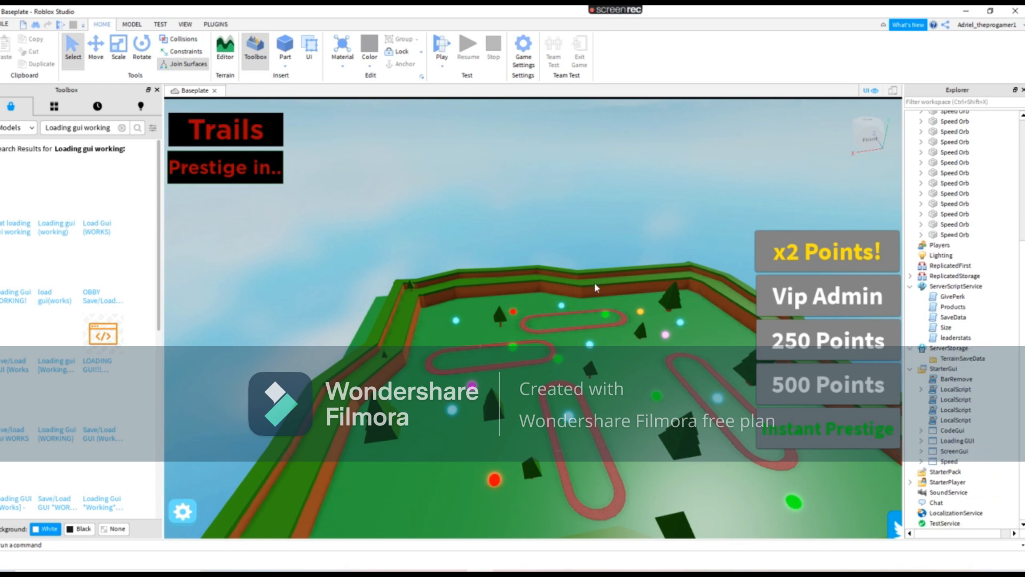
pyautogui.moveTo(448, 42)
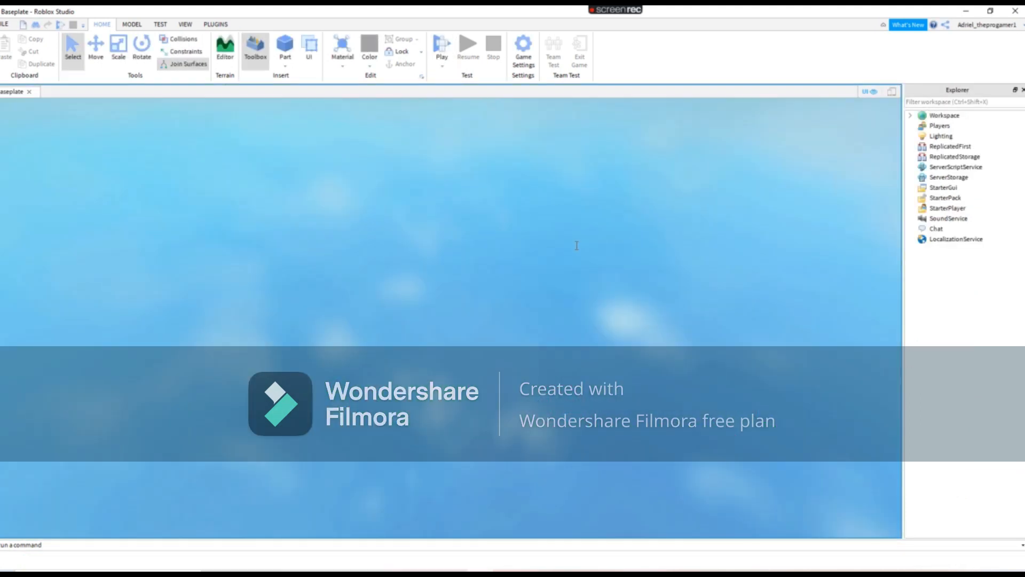
# Launch another play test of the game
pyautogui.click(442, 44)
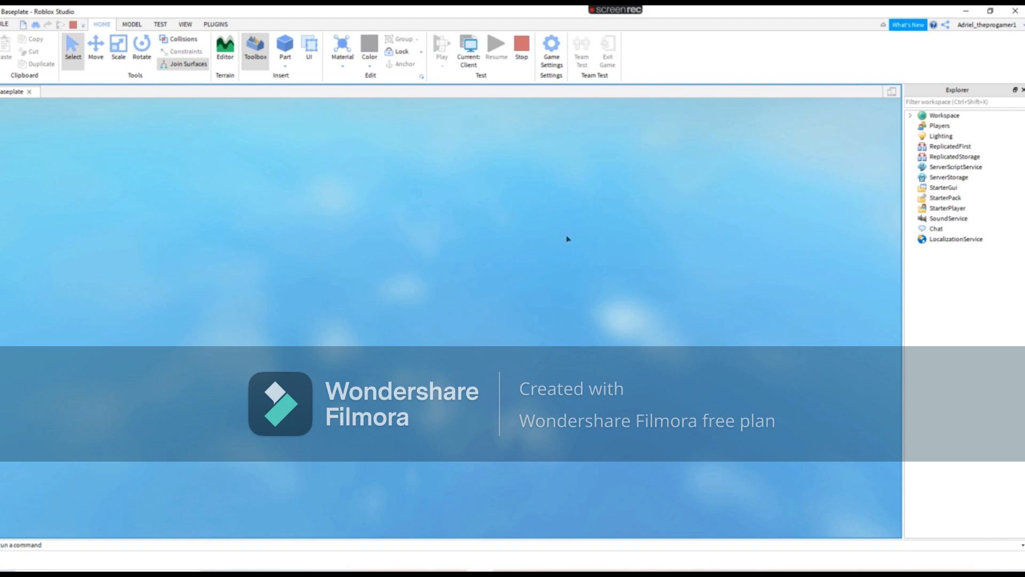
pyautogui.click(440, 42)
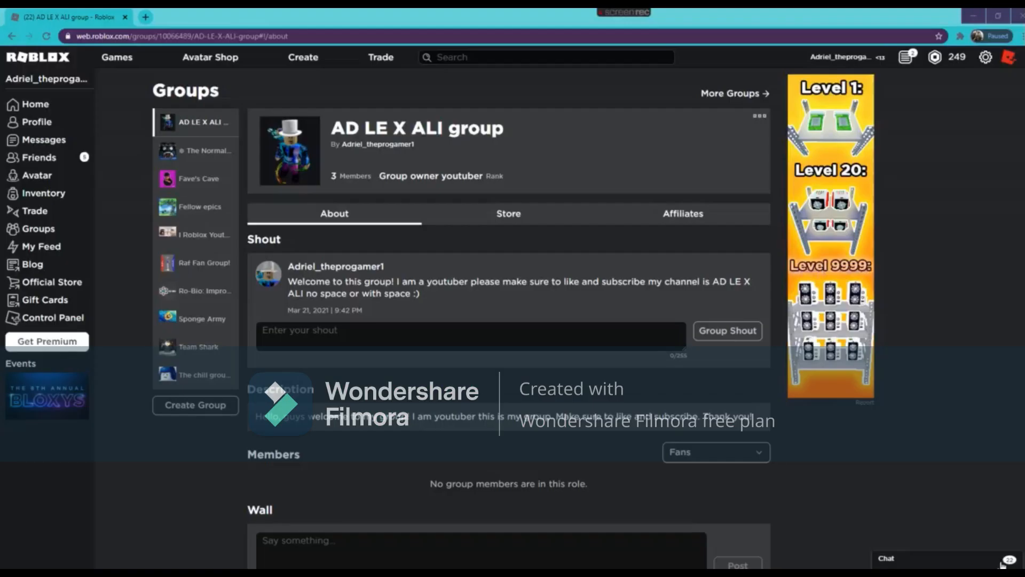
# Scroll through the group page's description and wall posts
pyautogui.scroll(-3)
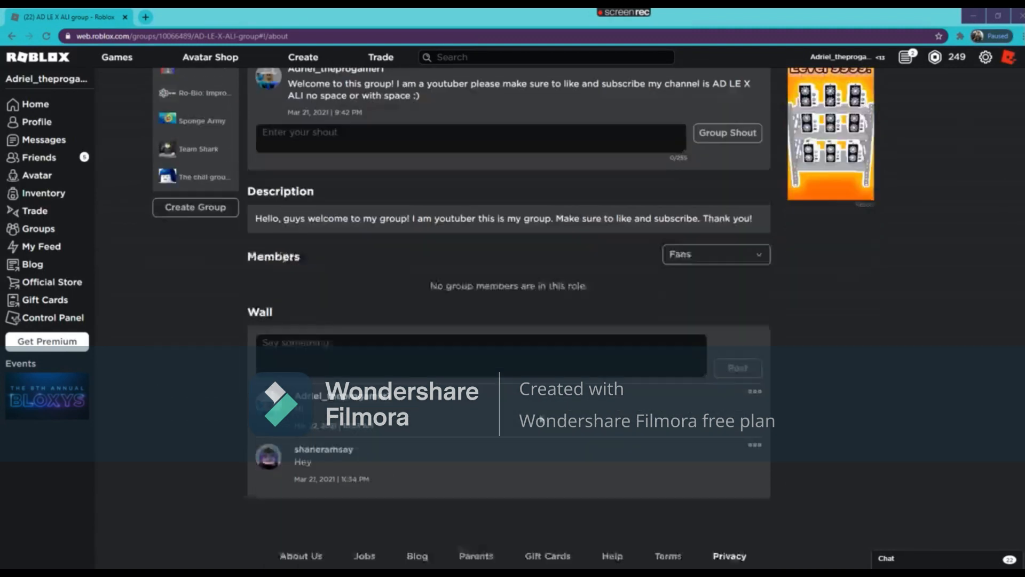
pyautogui.scroll(3)
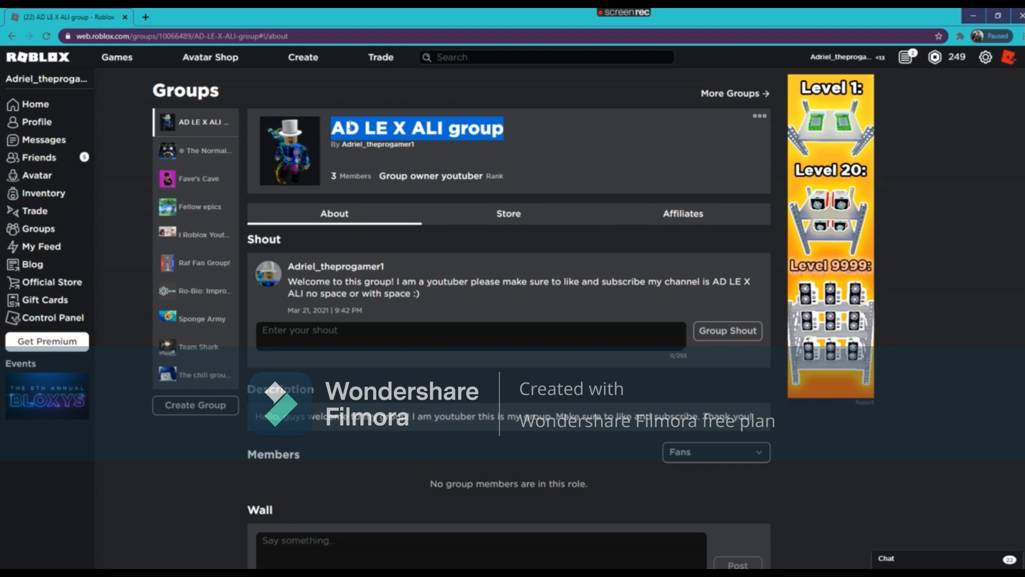
pyautogui.moveTo(525, 131)
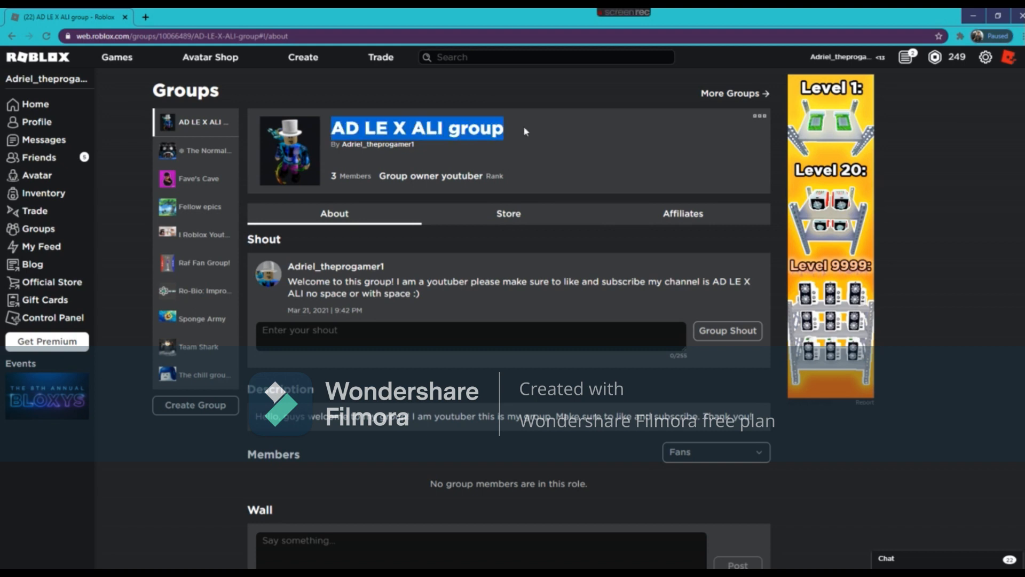
pyautogui.click(528, 144)
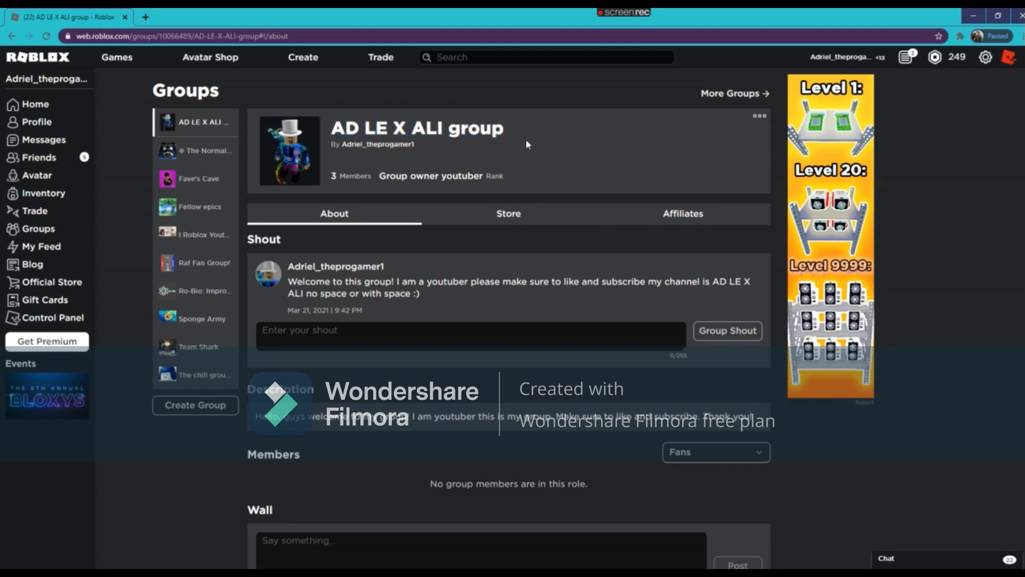
pyautogui.scroll(-3)
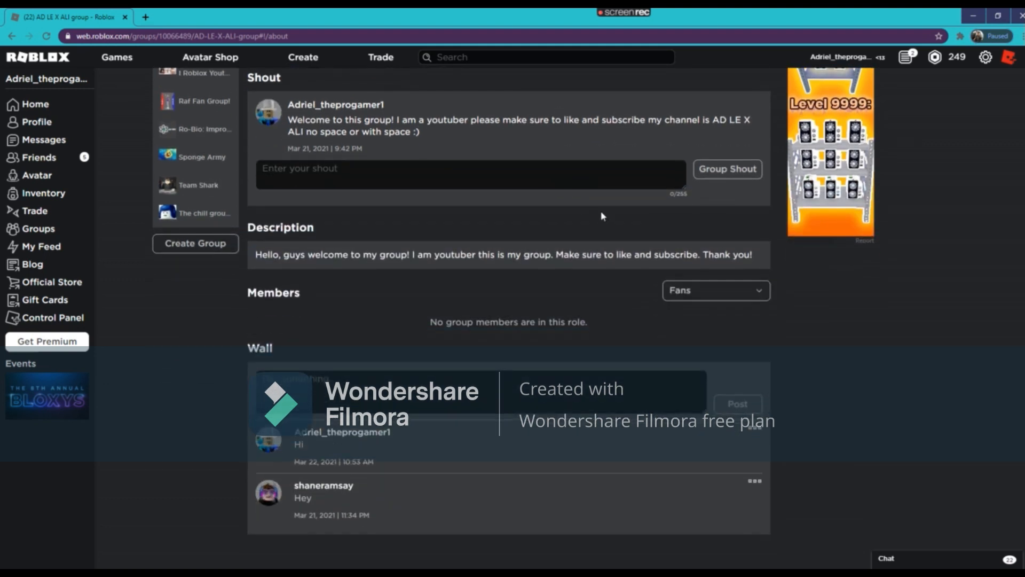
pyautogui.scroll(-3)
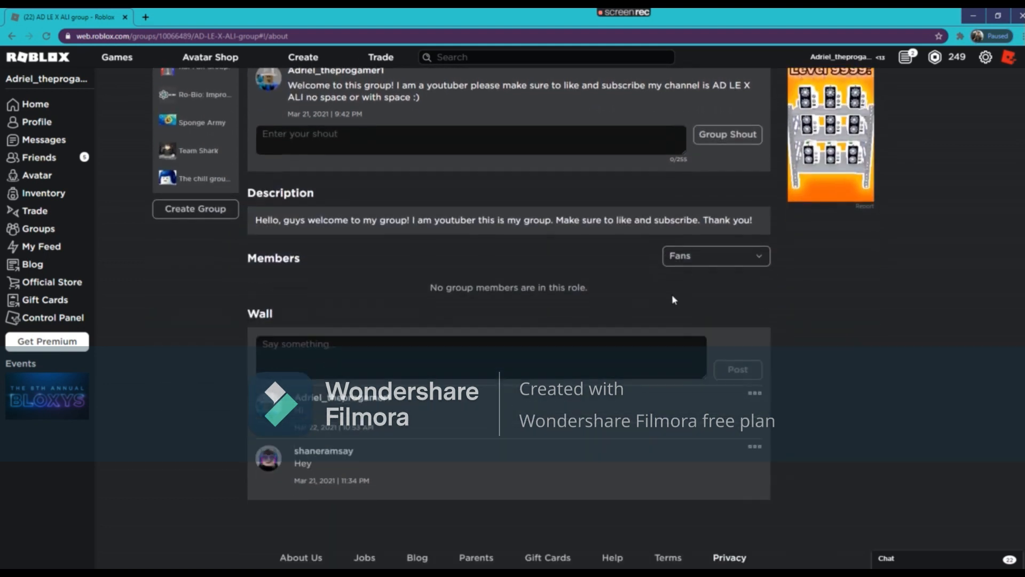
pyautogui.scroll(-3)
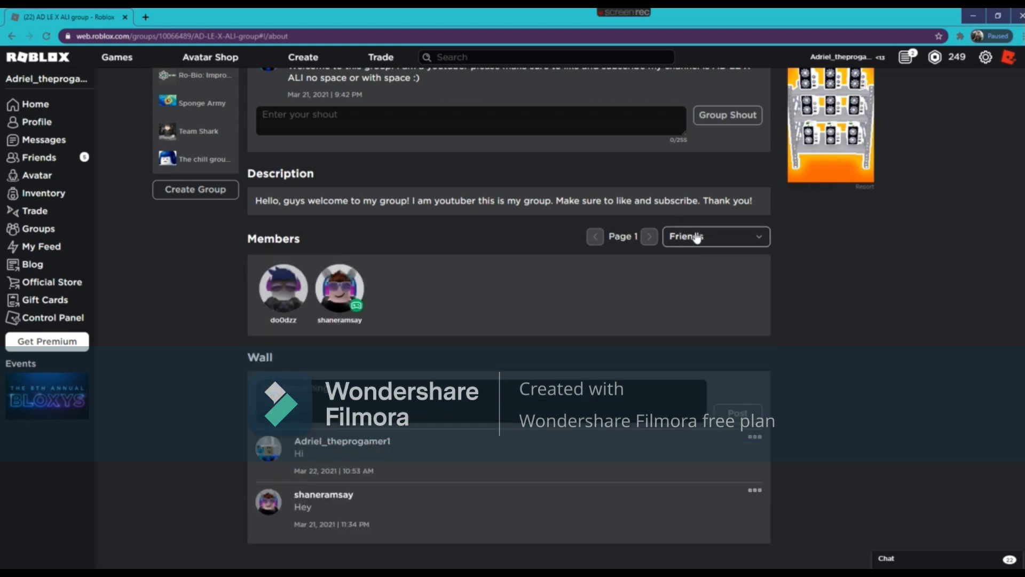
# List the group's members in the Friends role instead of Fans
pyautogui.click(715, 236)
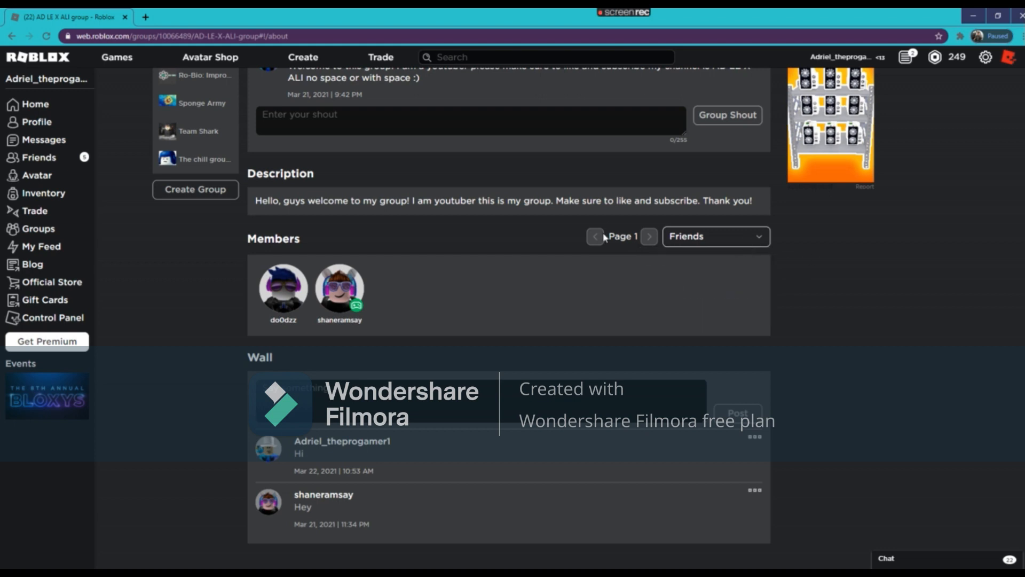
pyautogui.moveTo(476, 224)
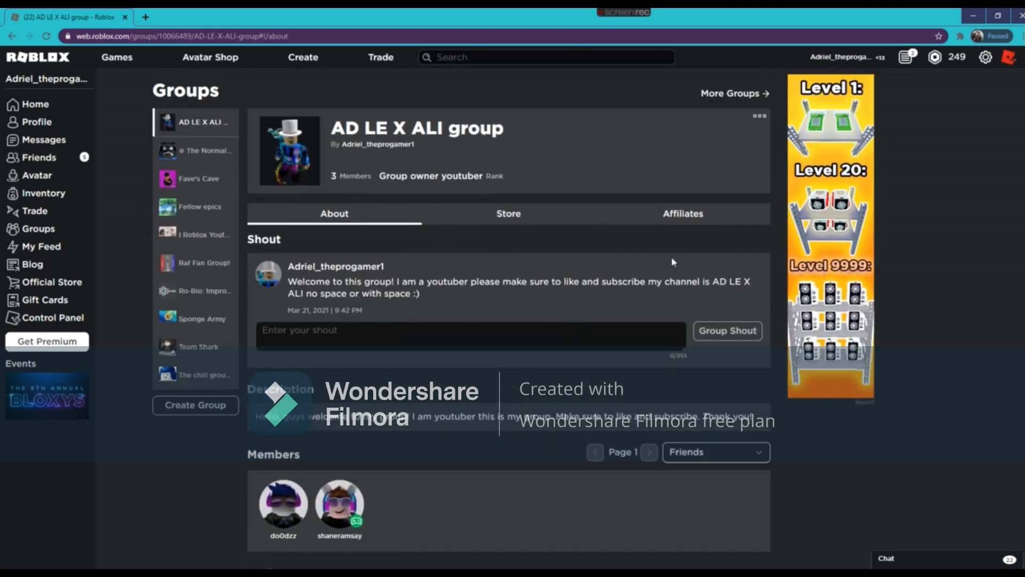
pyautogui.moveTo(436, 171)
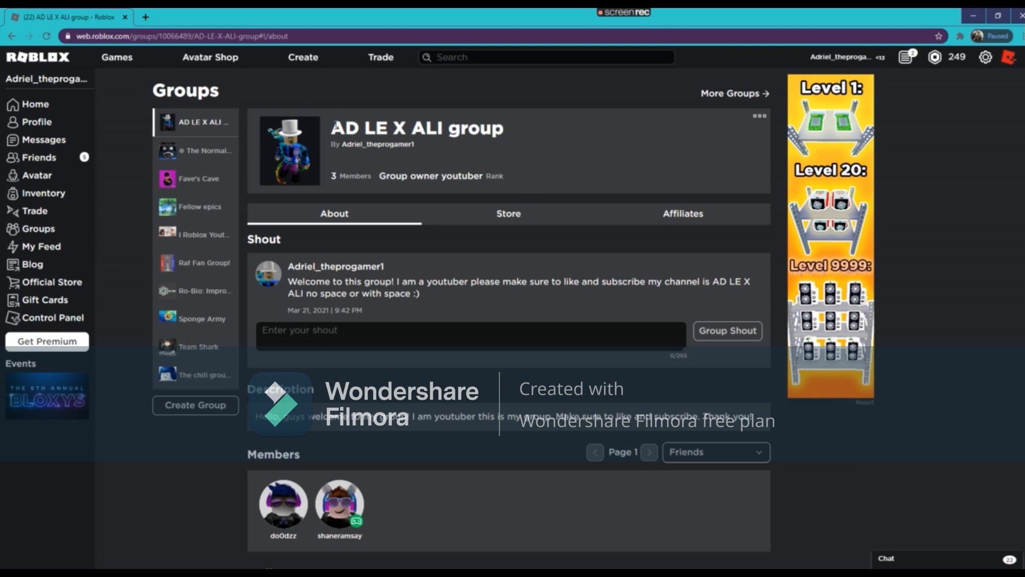
pyautogui.scroll(-3)
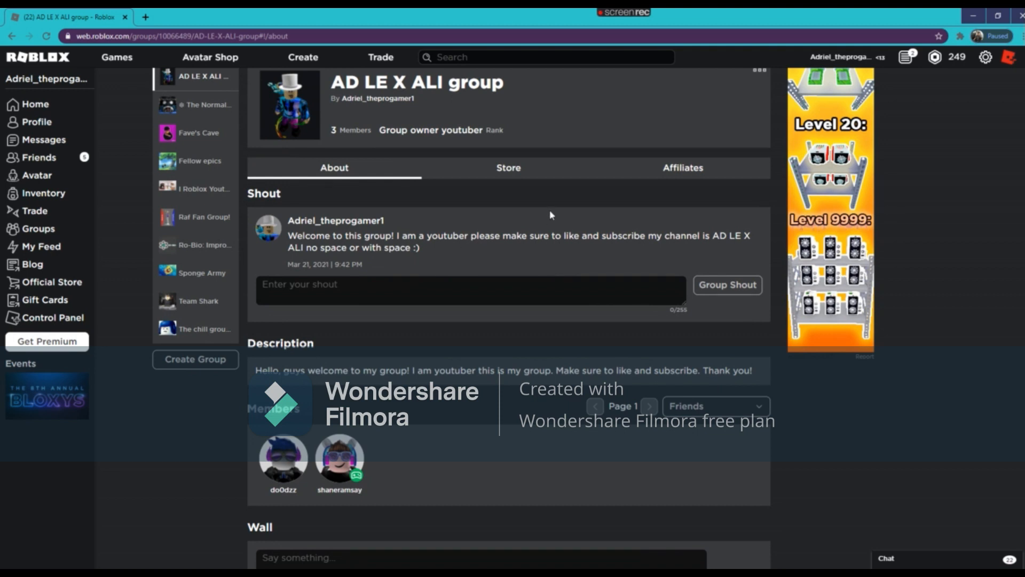
pyautogui.moveTo(406, 190)
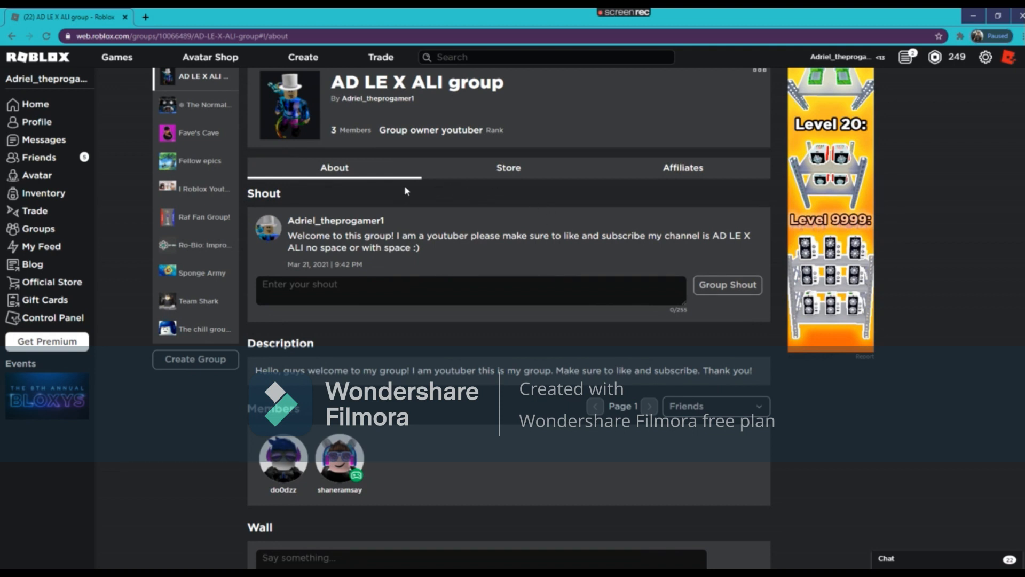